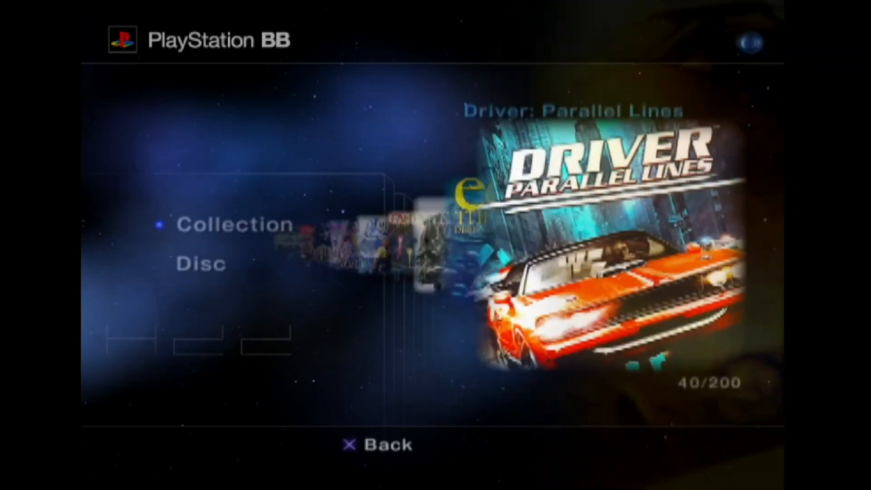
Scroll the Collection carousel from Driver to Grand Theft Auto III and select Metal Gear Solid 3's options.
scroll(right, 3)
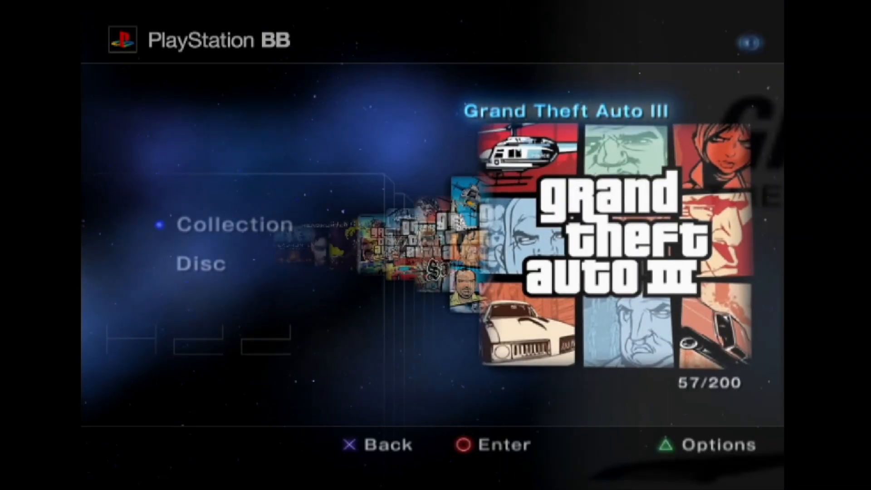
scroll(right, 3)
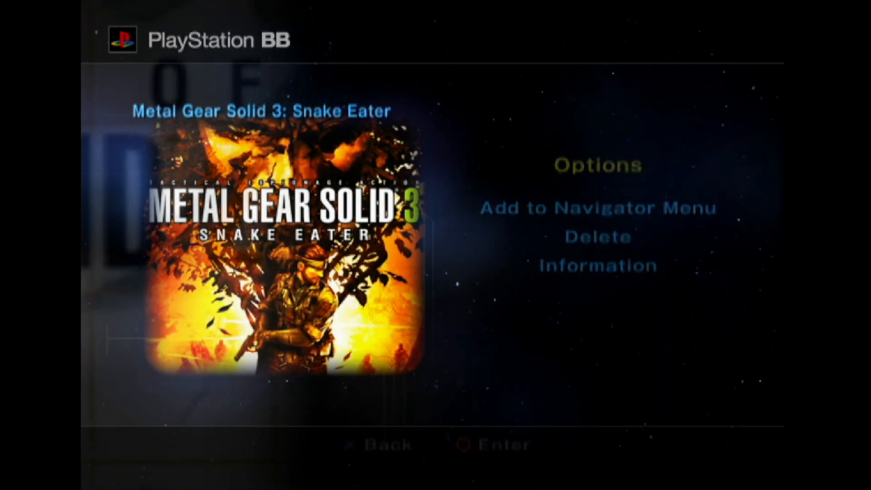
click(597, 209)
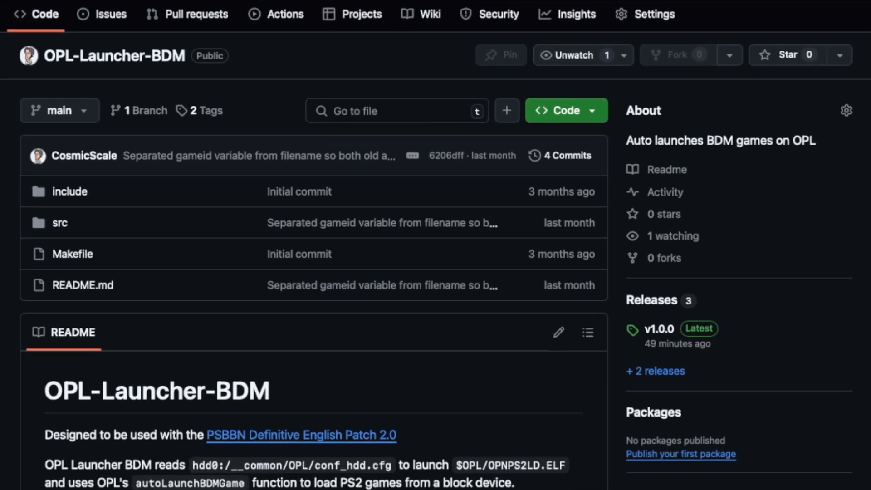
Scroll the OPL-Launcher-BDM README down to the Usage section with launcher.cfg examples and signing steps.
scroll(down, 3)
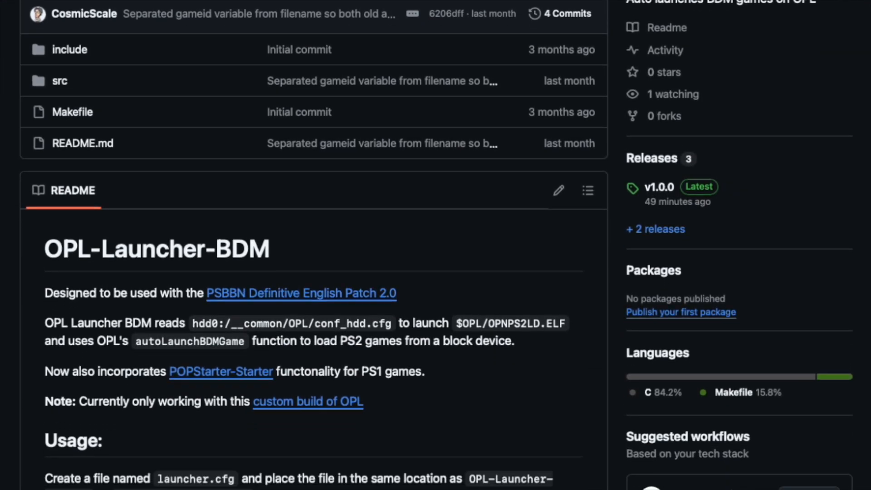
scroll(down, 3)
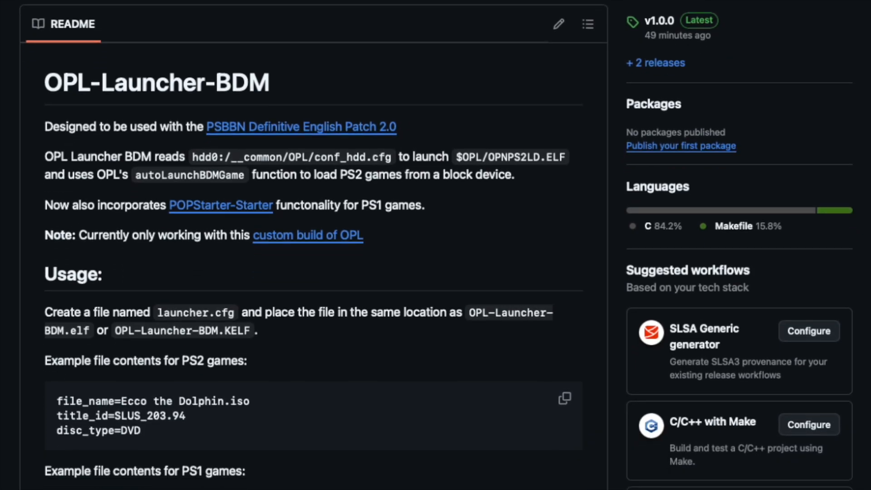
scroll(down, 3)
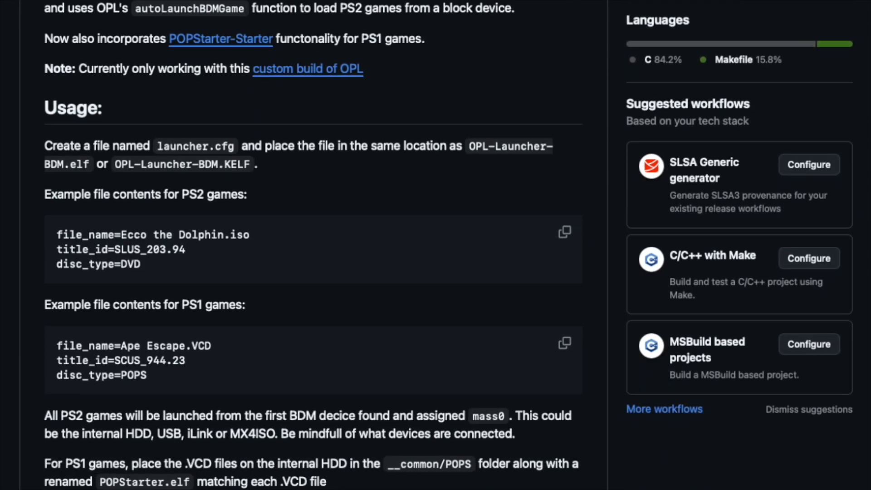
scroll(down, 3)
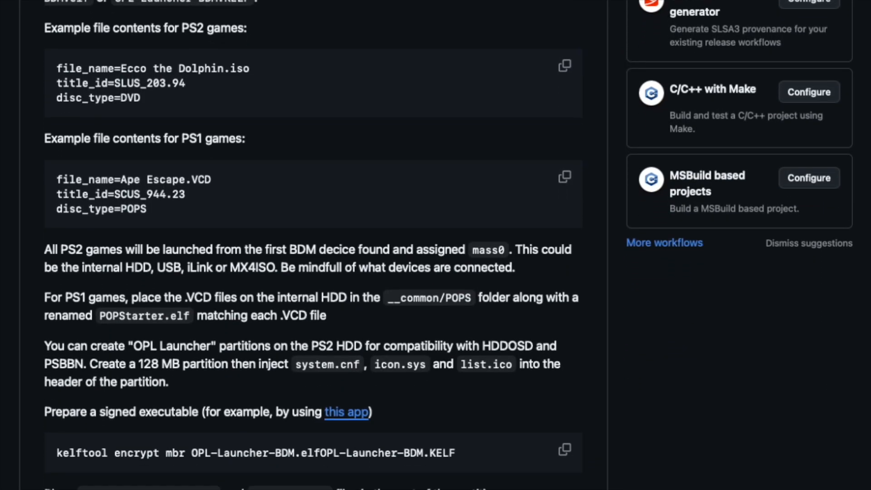
scroll(down, 3)
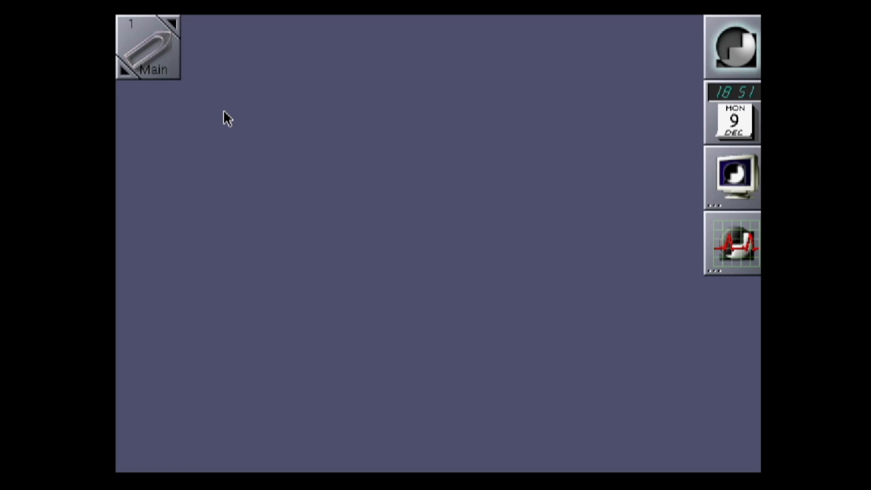
Launch Dillo from the desktop Applications menu and scroll the PS2 Linux Community home page.
right_click(225, 117)
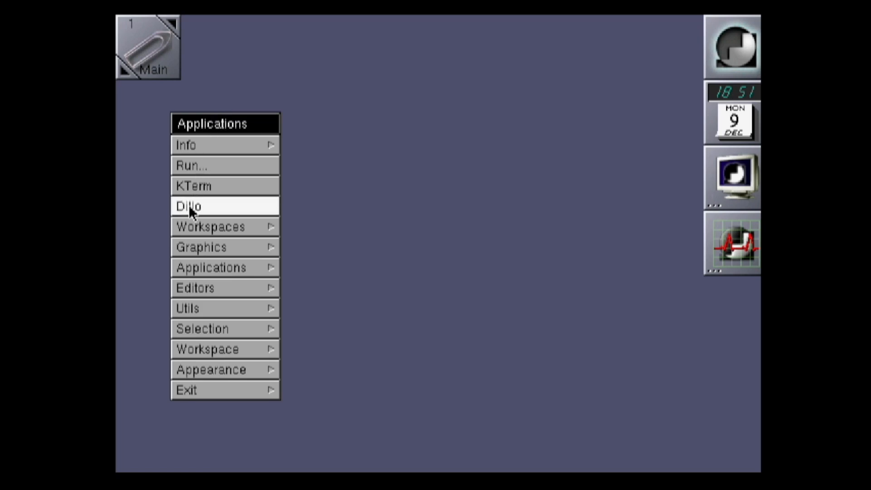
click(191, 206)
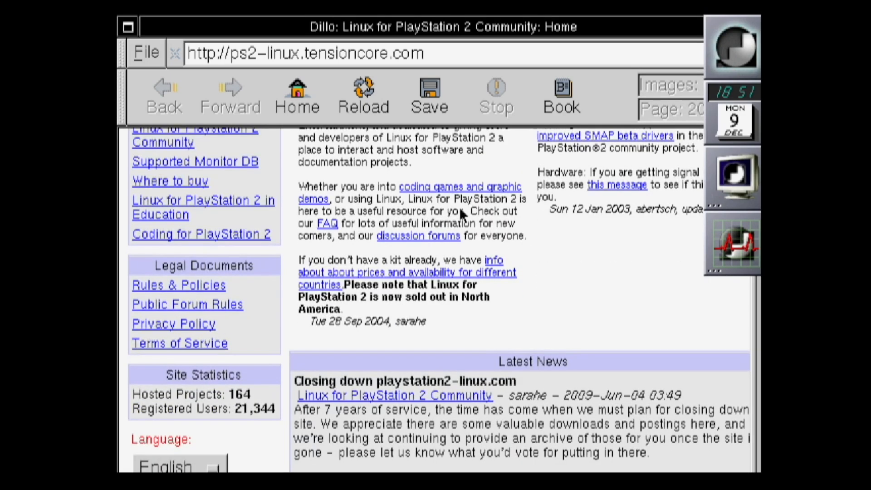
scroll(down, 3)
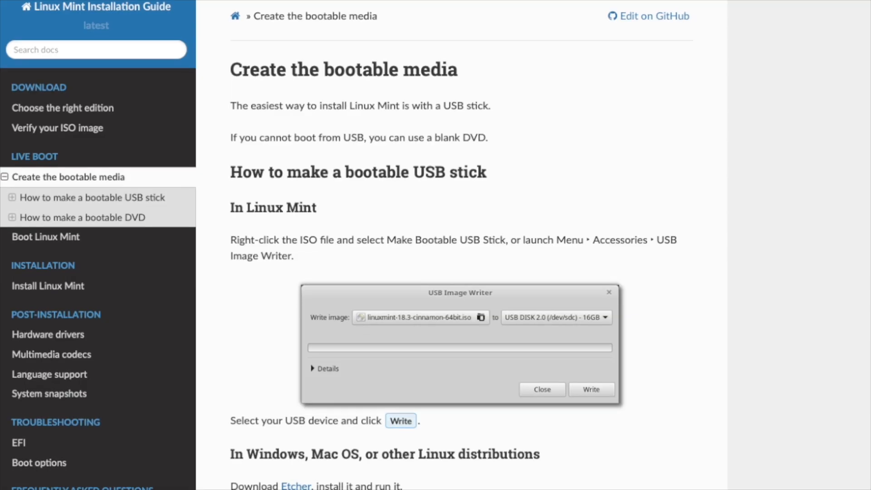
Scroll the bootable media page to the Windows, Mac OS and other Linux Etcher instructions.
scroll(down, 3)
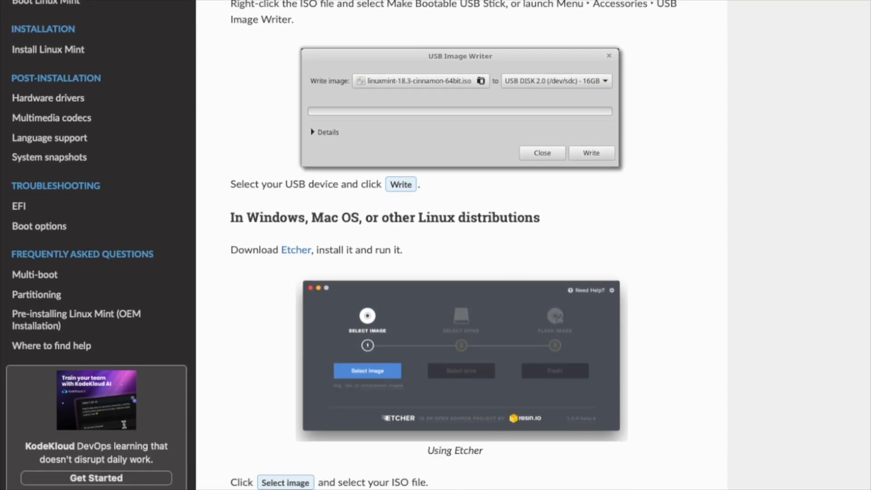
scroll(down, 3)
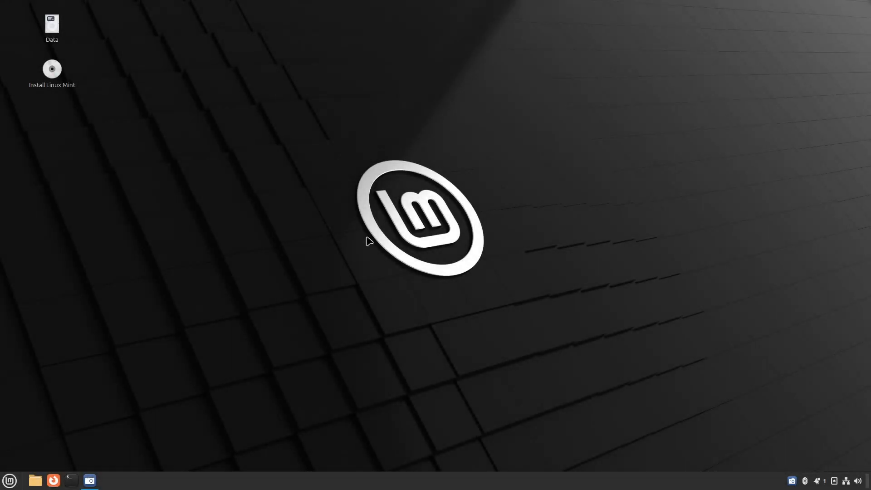
mouse_move(203, 371)
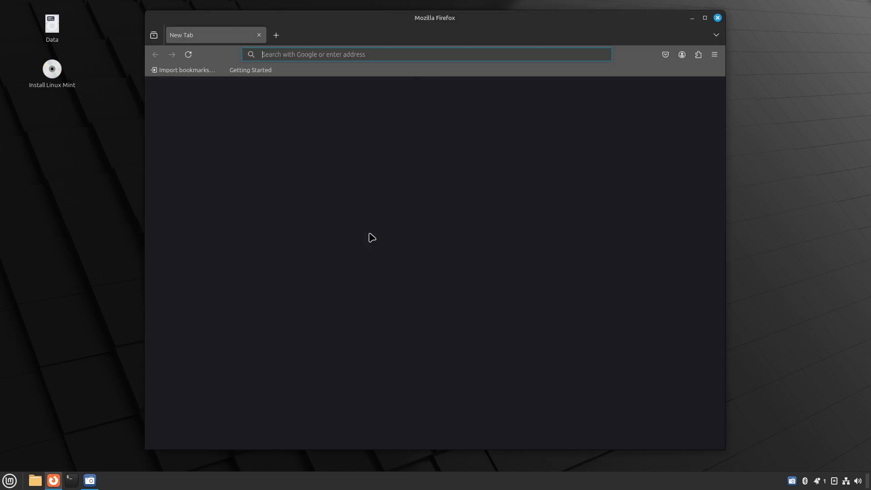
Go to the developer's GitHub profile and open the PSBBN-Definitive-English-Patch repository.
text(github.com/cosmicscale)
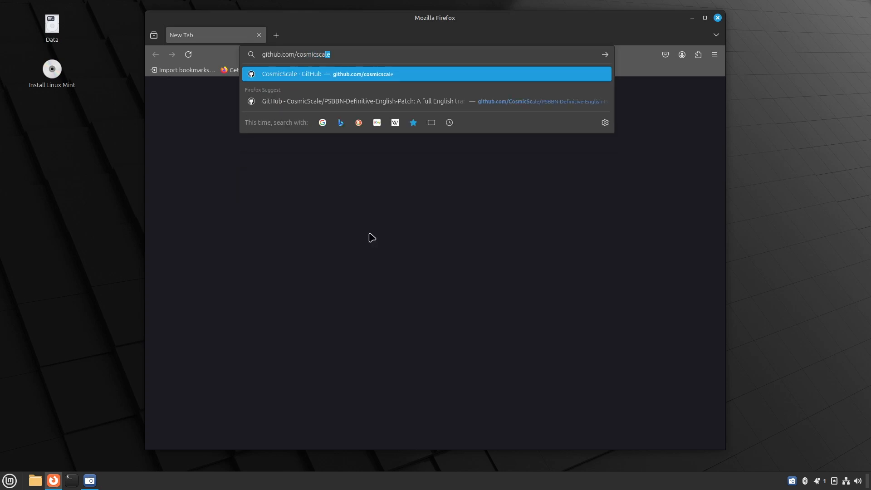
click(329, 73)
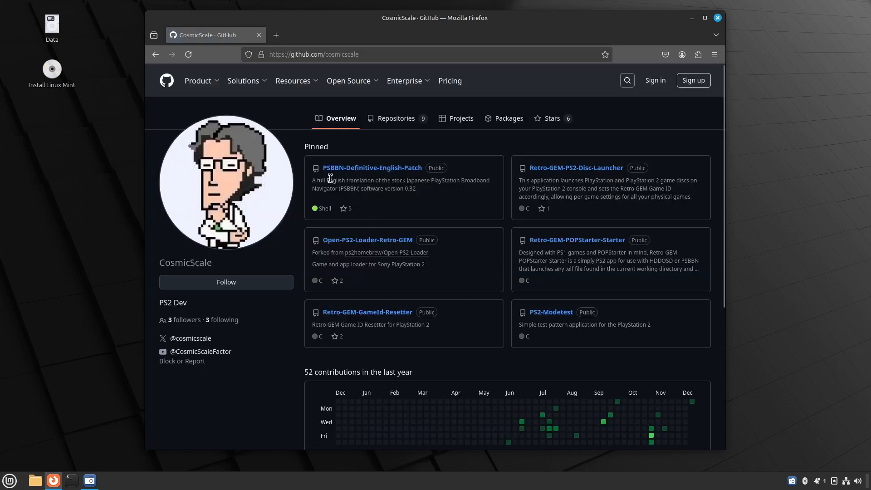
mouse_move(372, 168)
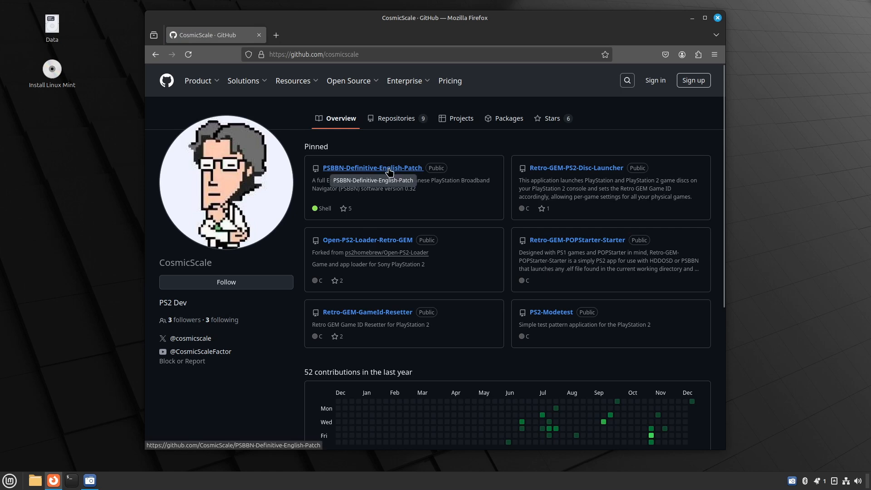
click(372, 168)
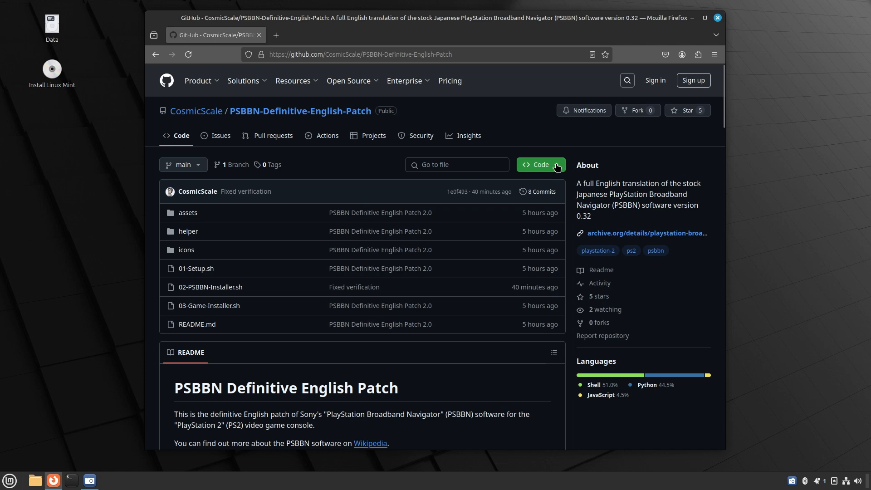
Copy the repository's HTTPS clone address from the Code menu and close Firefox.
click(536, 164)
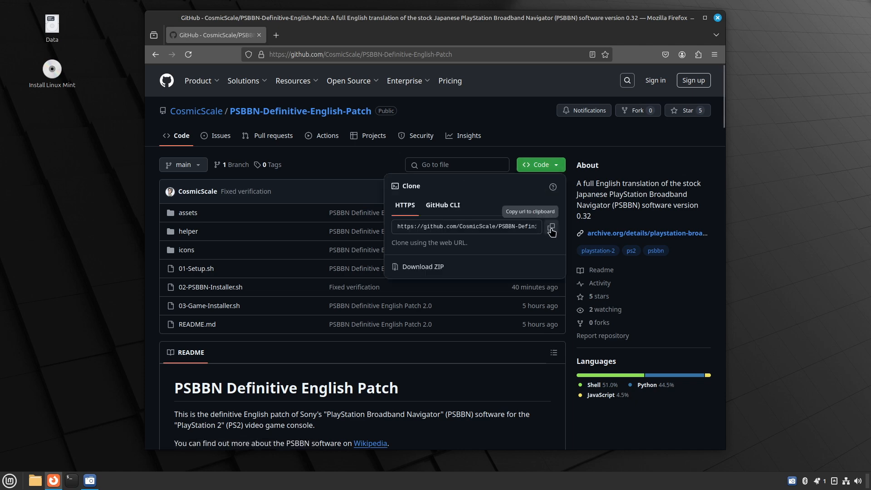
mouse_move(551, 232)
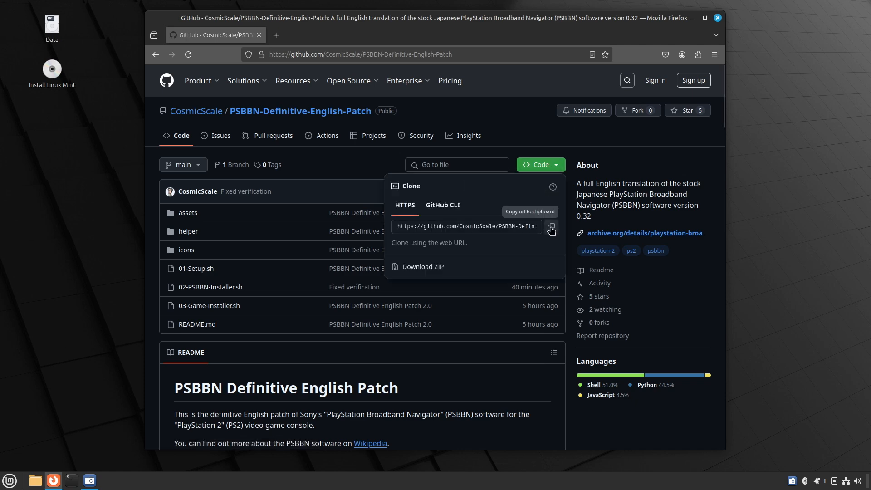
click(550, 226)
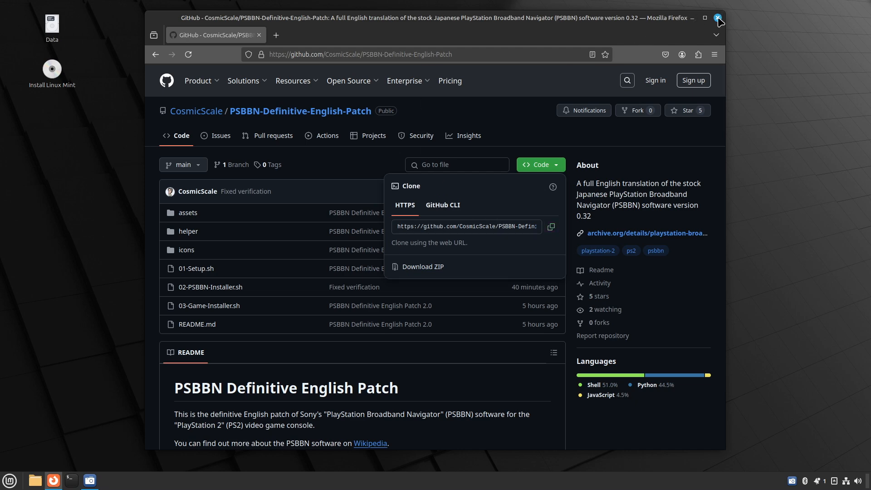
click(719, 18)
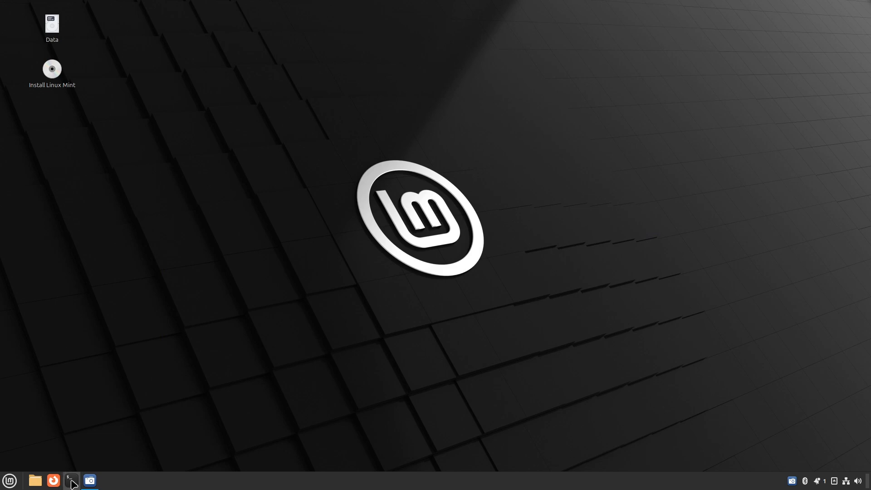
In a new Terminal, enter git clone and paste the copied PSBBN-Definitive-English-Patch address.
click(70, 480)
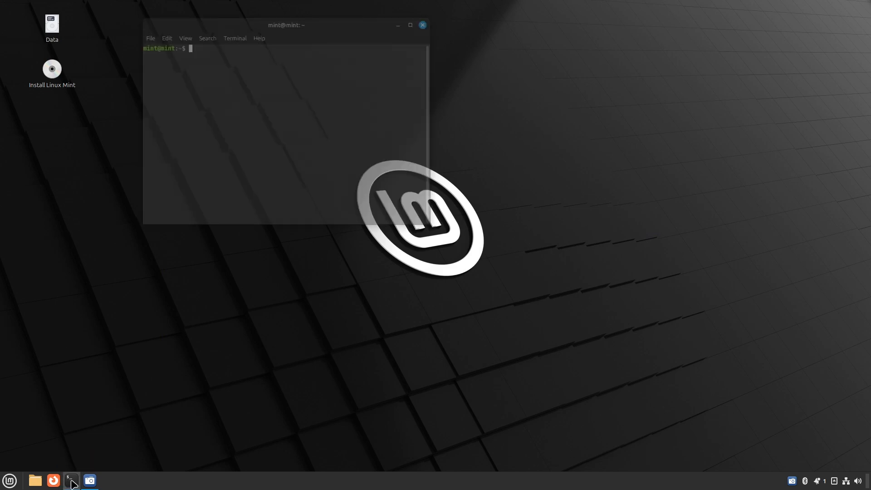
drag(286, 26, 400, 143)
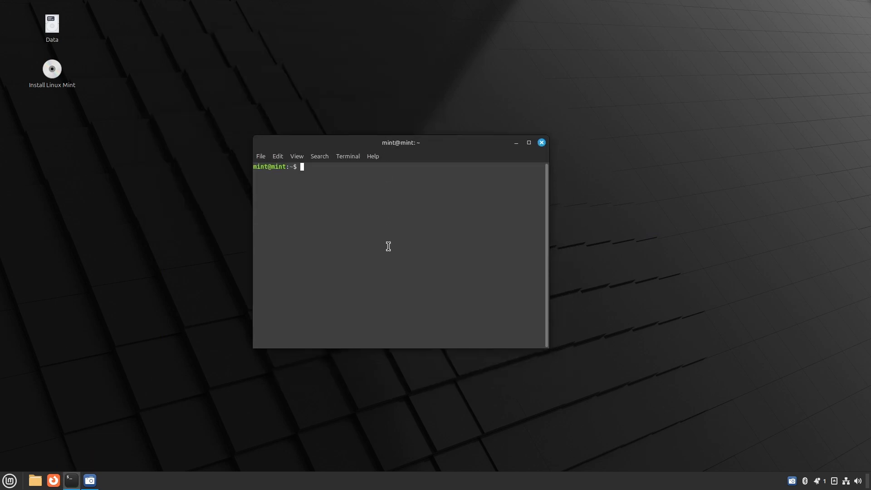
text(git clone)
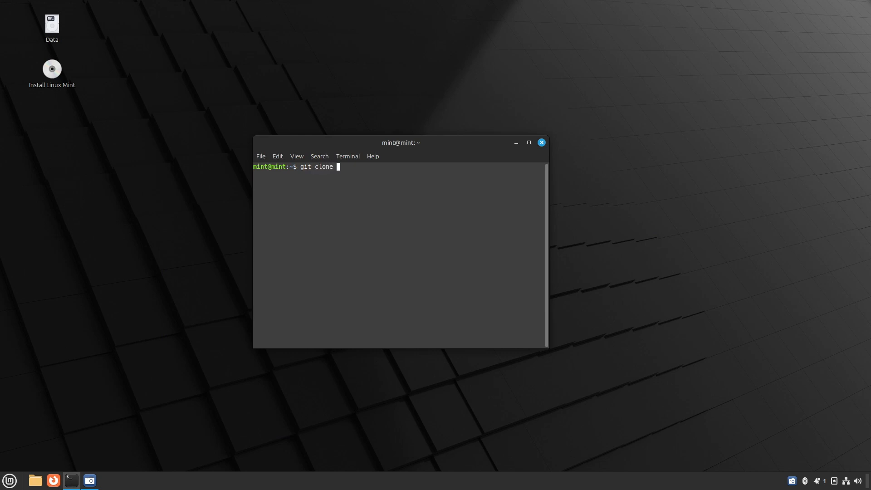
right_click(395, 233)
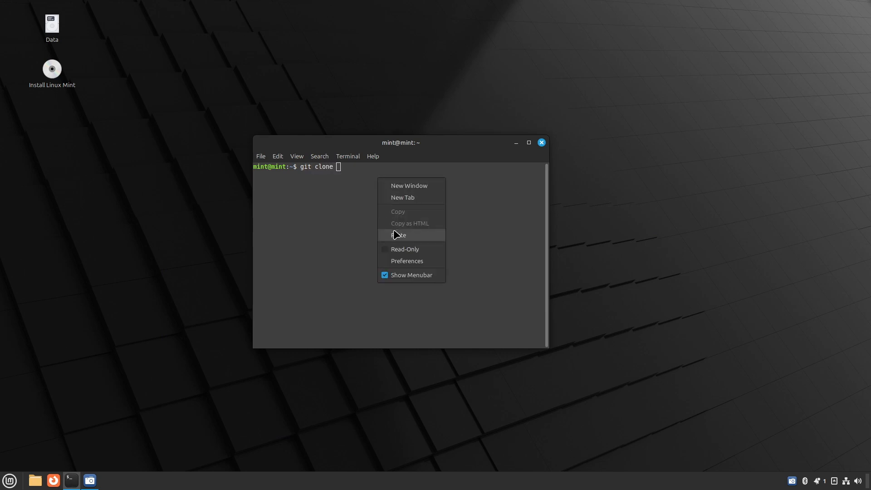
click(399, 234)
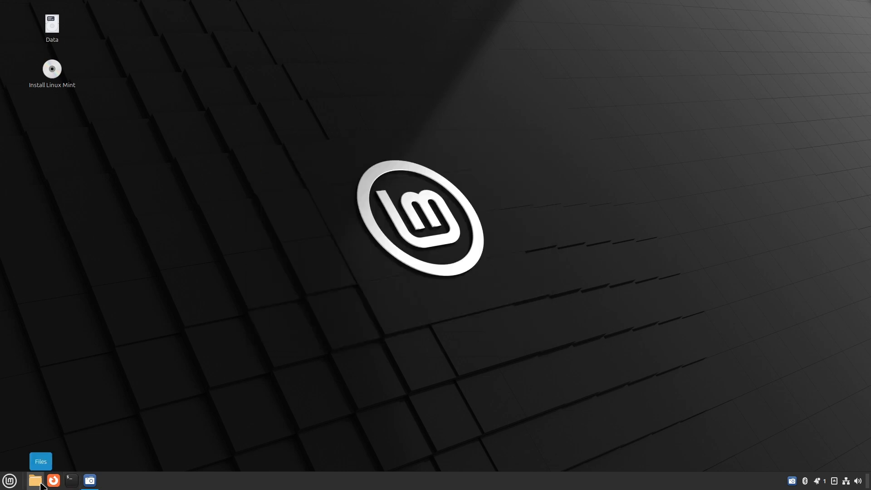
Open the cloned PSBBN-Definitive-English-Patch folder in Nemo and launch 01-Setup.sh.
click(35, 480)
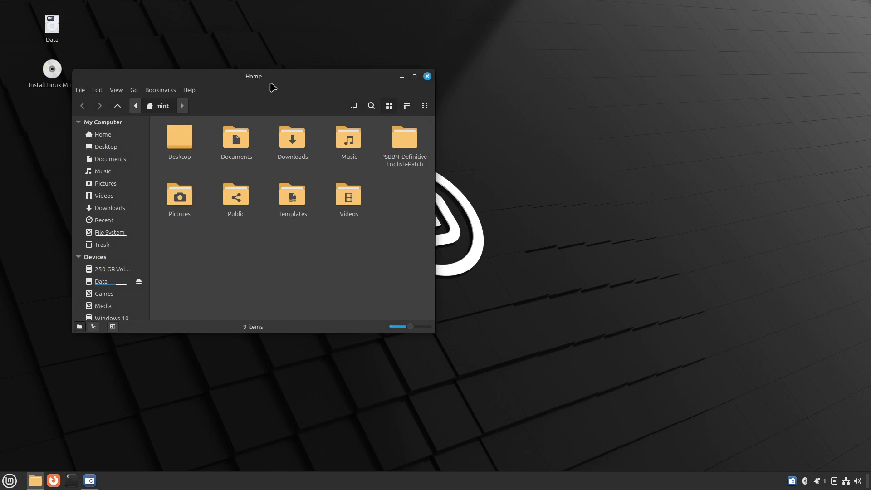
drag(253, 76, 399, 107)
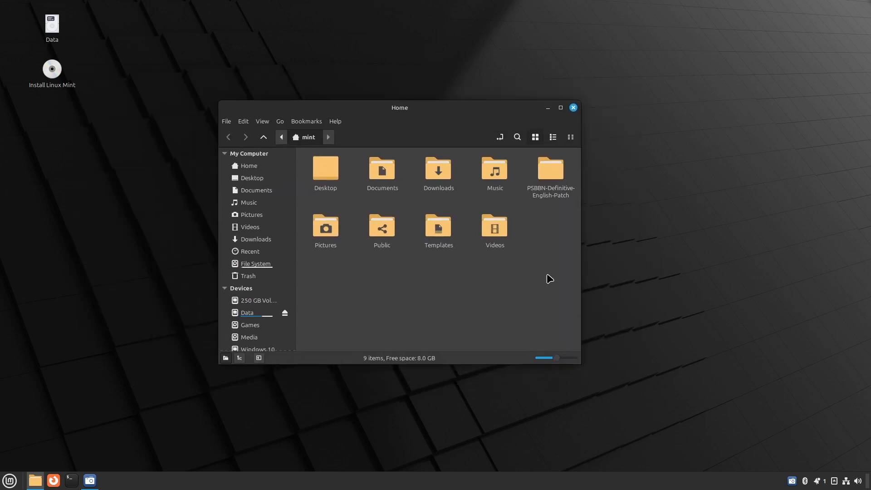
mouse_move(509, 201)
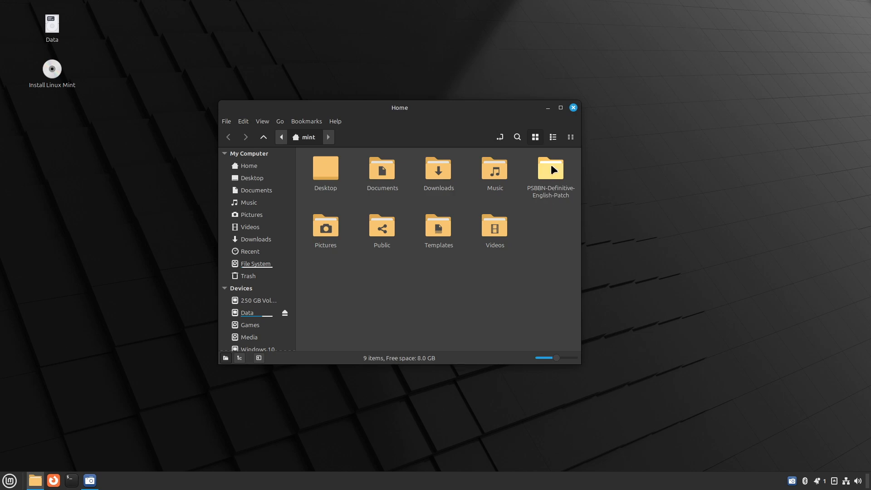
double_click(549, 169)
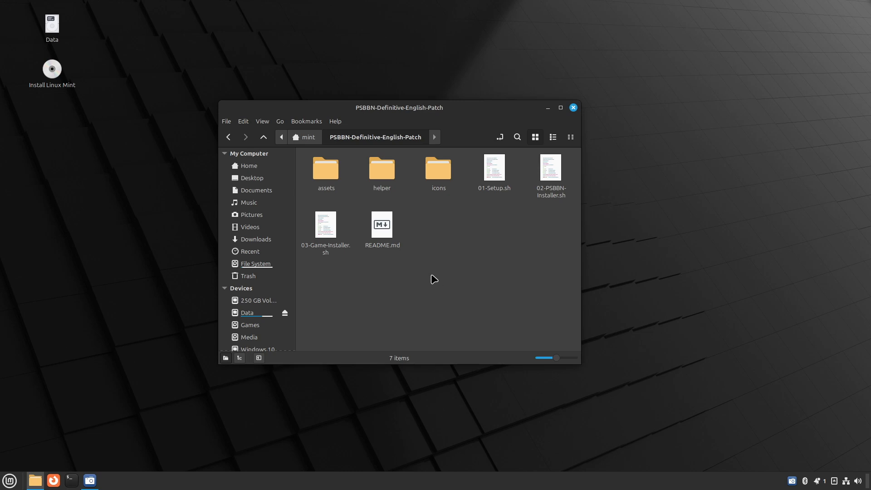
mouse_move(408, 263)
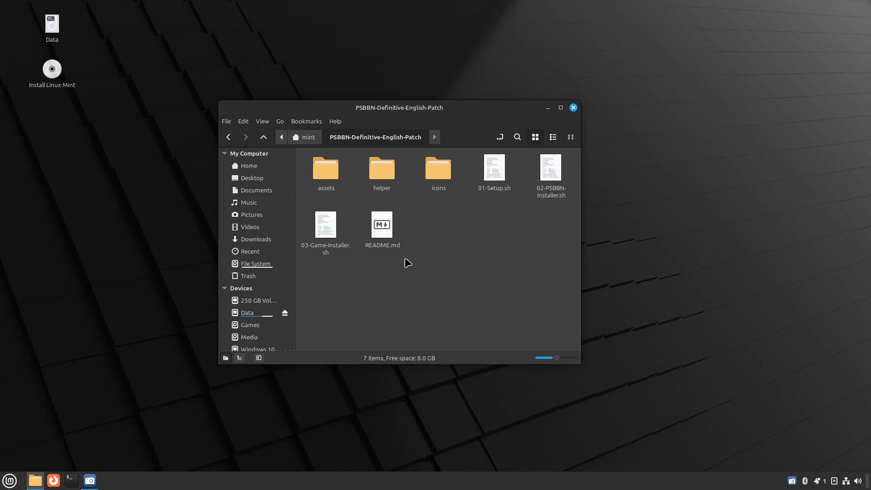
mouse_move(492, 174)
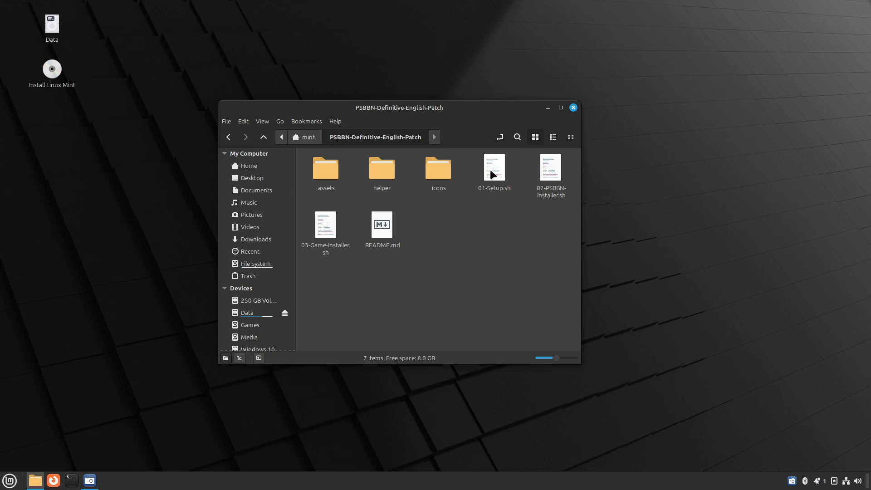
mouse_move(495, 169)
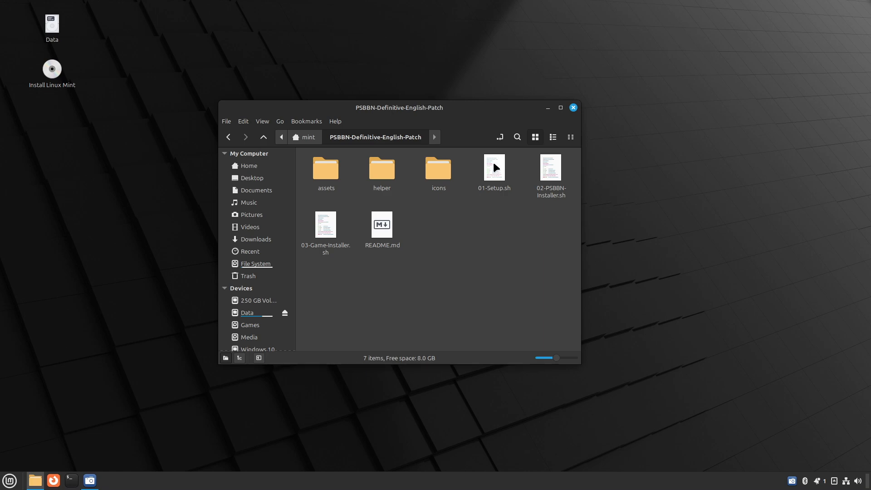
double_click(493, 169)
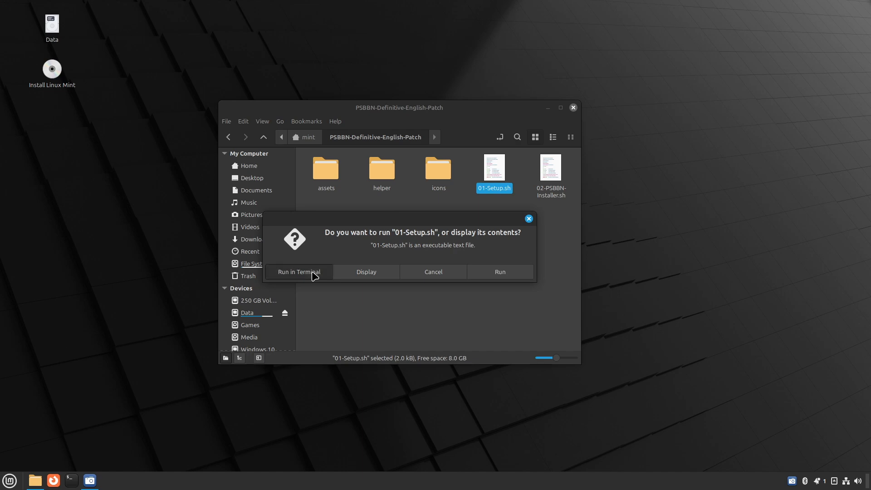
Run 01-Setup.sh in a terminal, then run 02-PSBBN-Installer.sh in a terminal until it asks for the PS2 HDD.
click(298, 271)
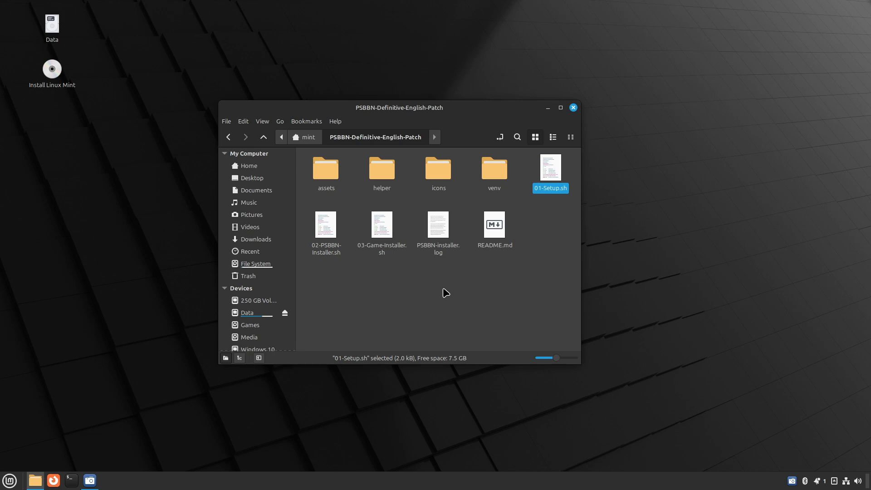
mouse_move(326, 224)
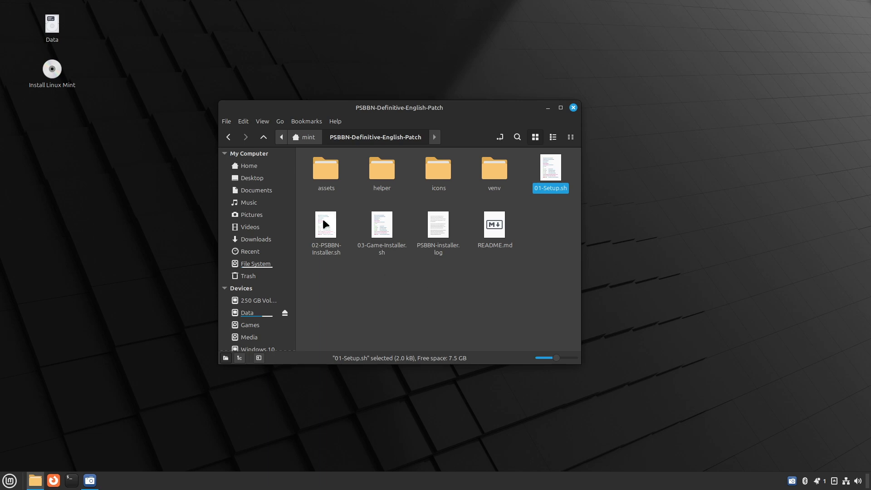
double_click(325, 224)
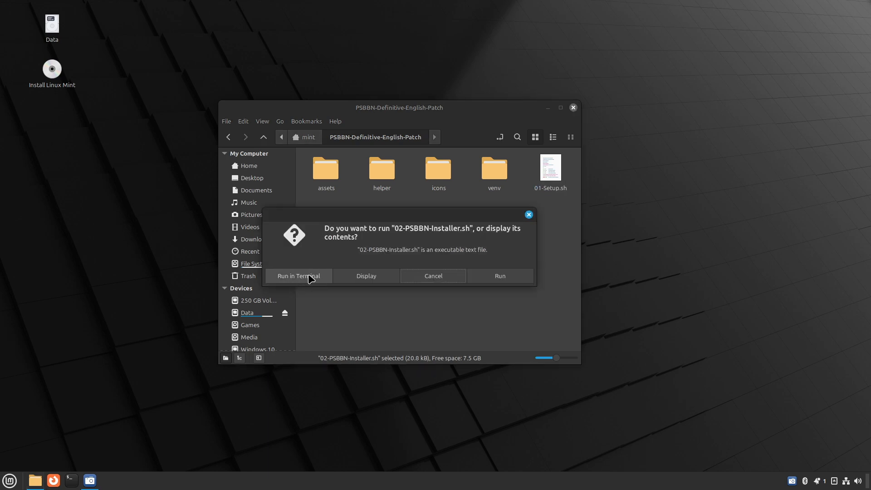
click(298, 276)
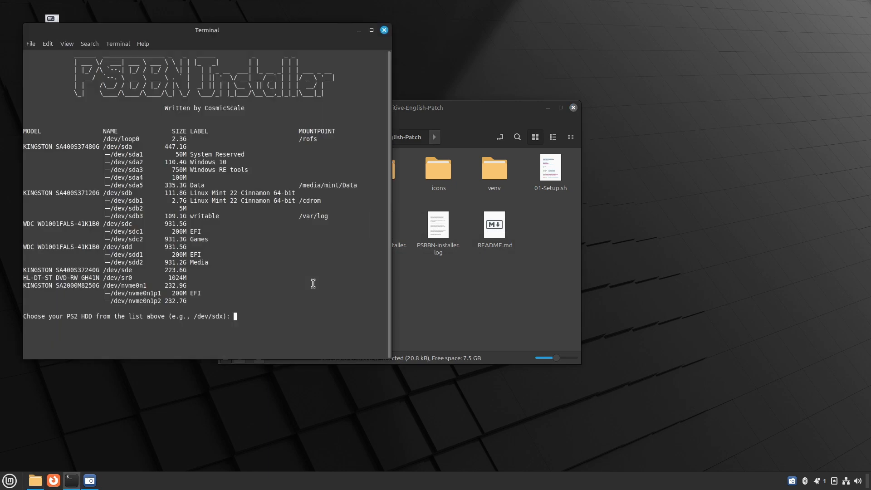
drag(207, 30, 410, 76)
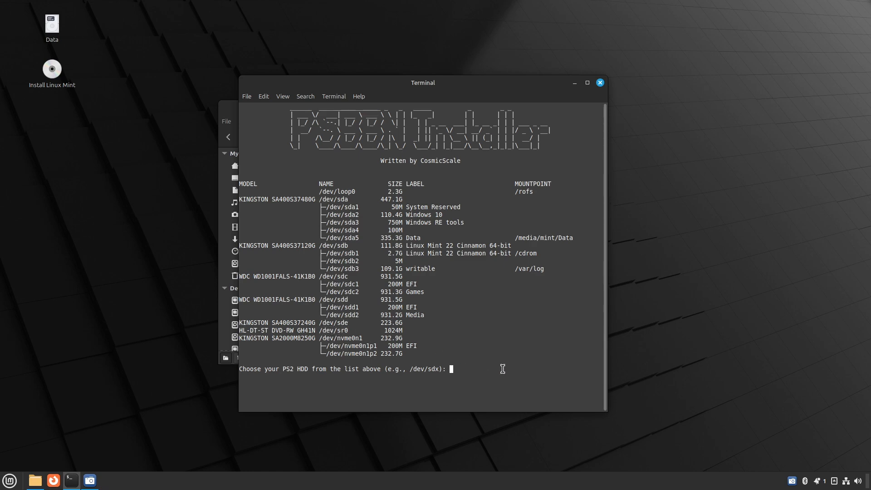
Enter /dev/sde as the PS2 drive and answer yes to erase it and write the PSBBN image.
text(/dev/)
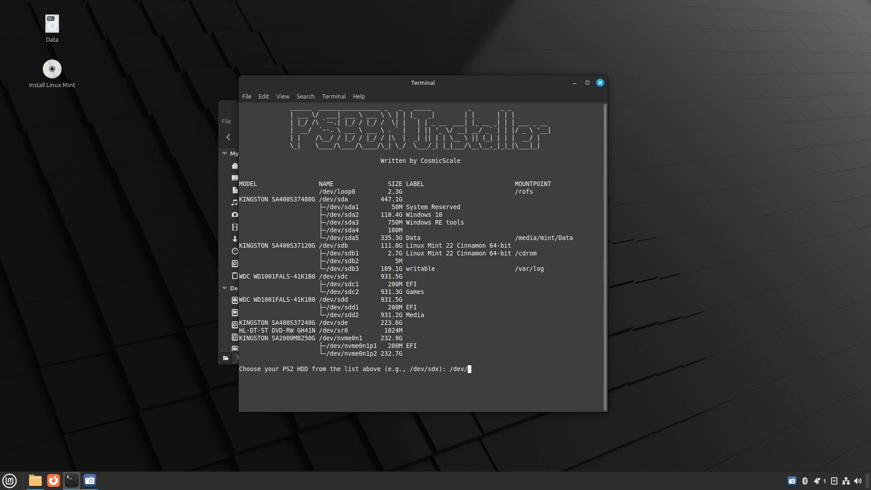
text(sde)
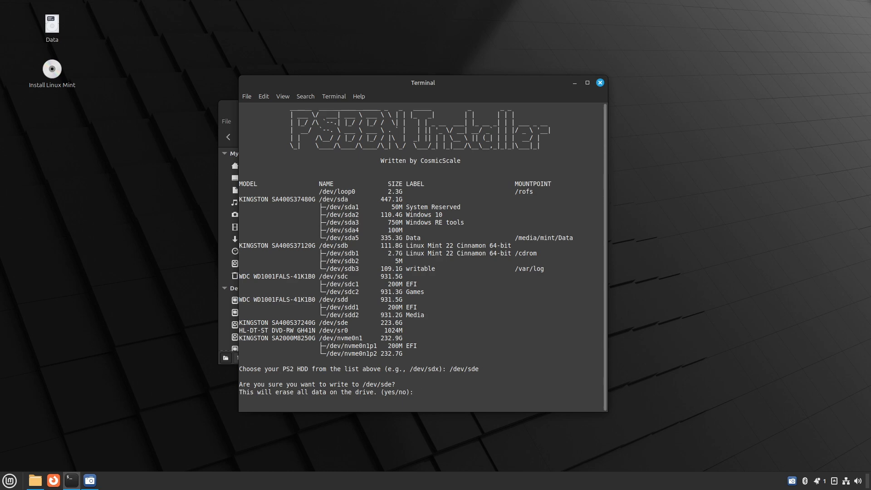
text(yes)
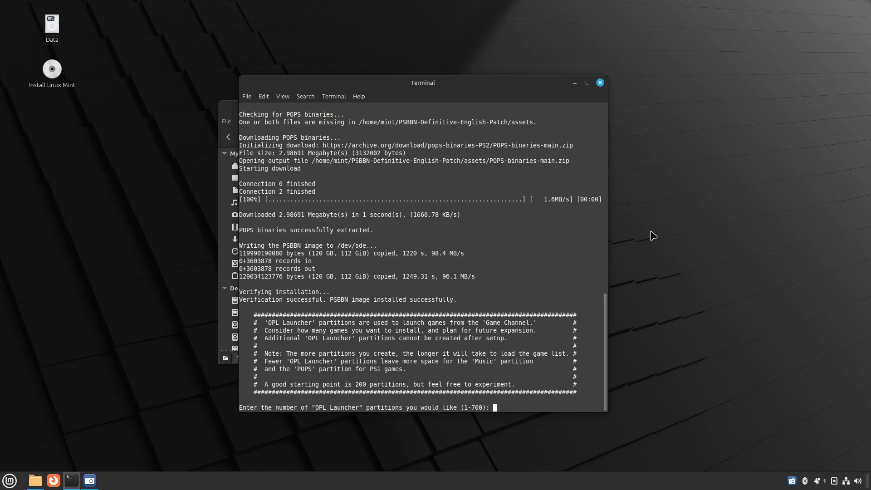
Enter 200 for the OPL Launcher partitions and 30 GB for the Music partition.
text(2)
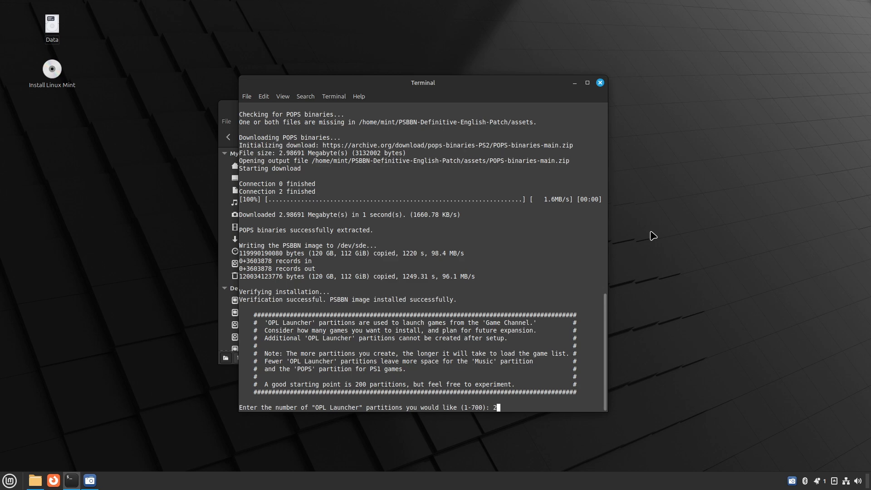
text(00)
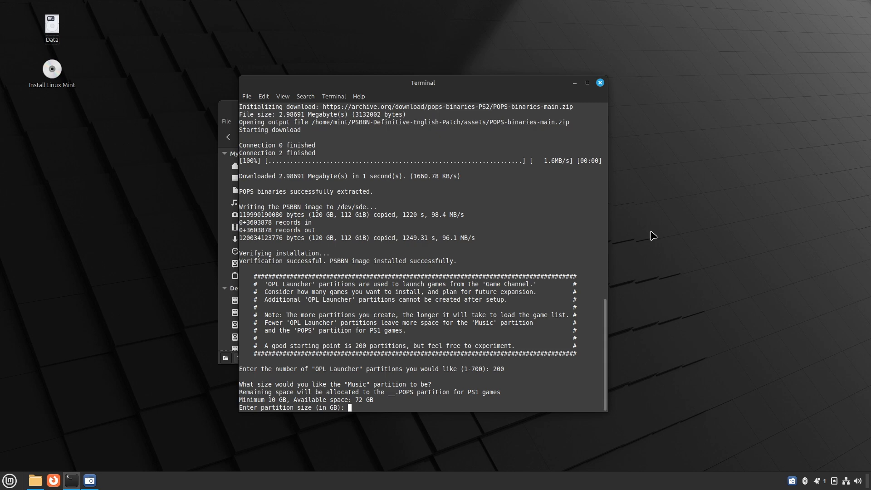
text(30)
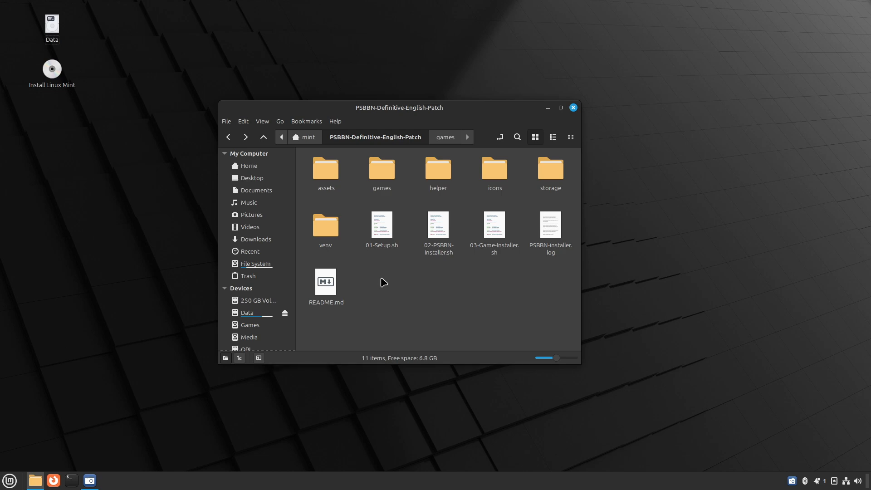
Go into the games folder, revealing its CD, DVD and POPS subfolders.
click(382, 168)
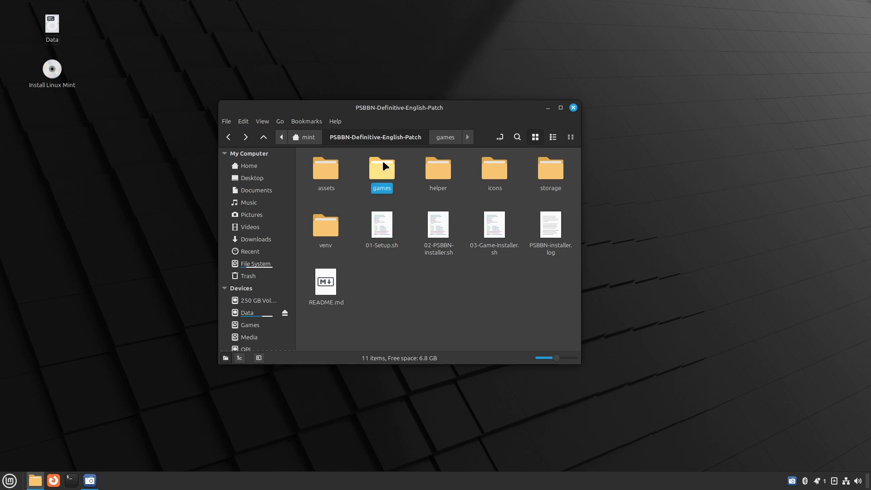
double_click(382, 167)
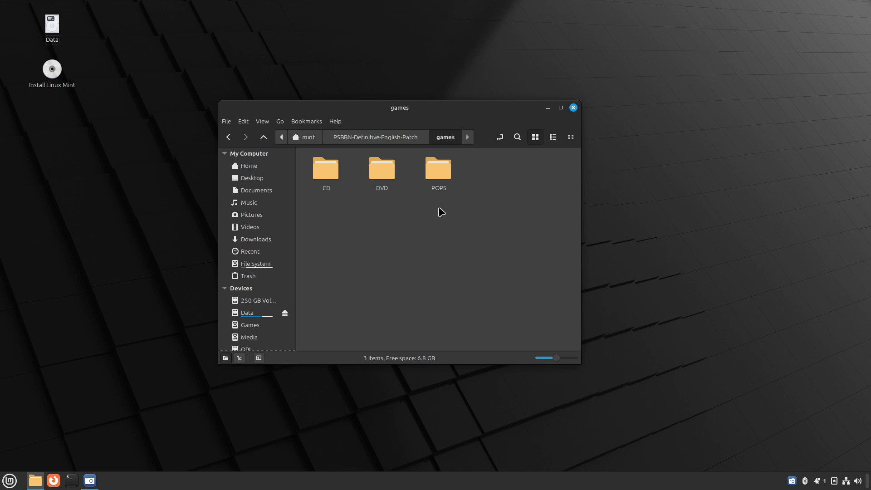
mouse_move(337, 195)
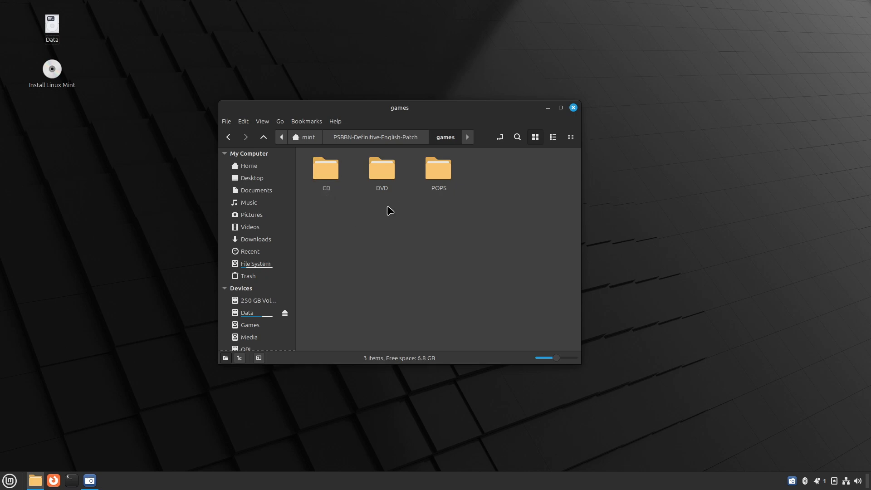
mouse_move(386, 201)
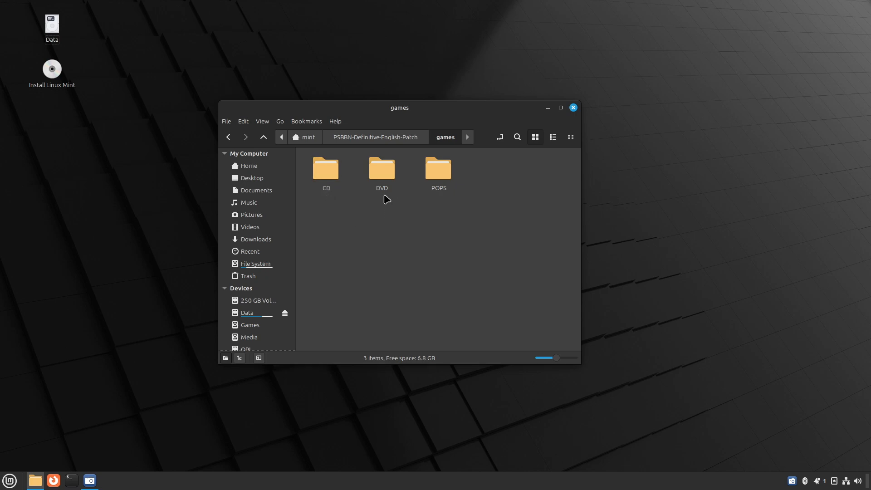
mouse_move(452, 199)
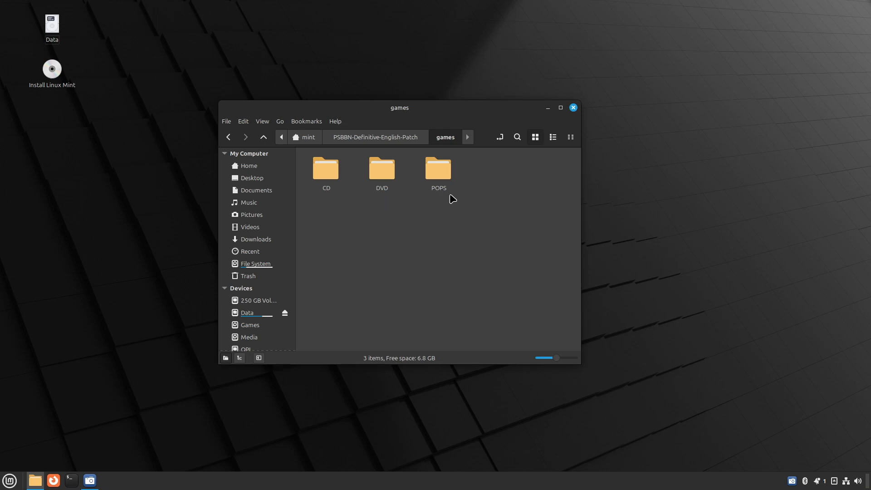
mouse_move(450, 202)
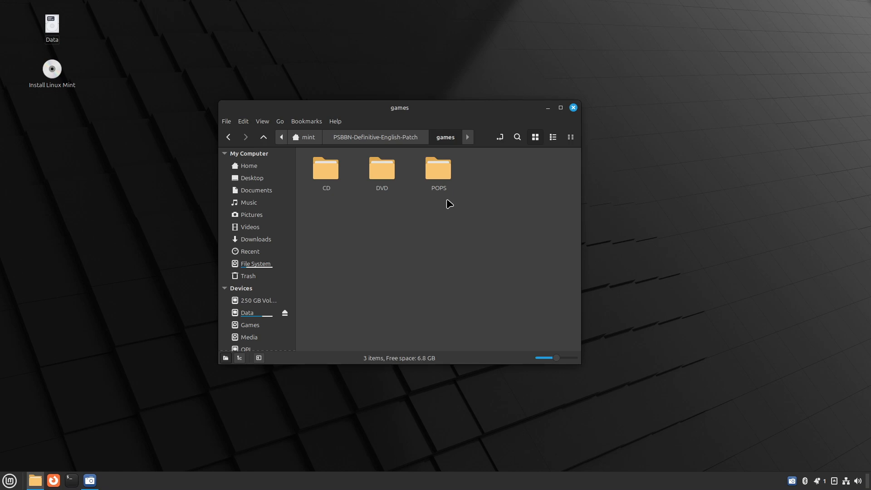
click(246, 312)
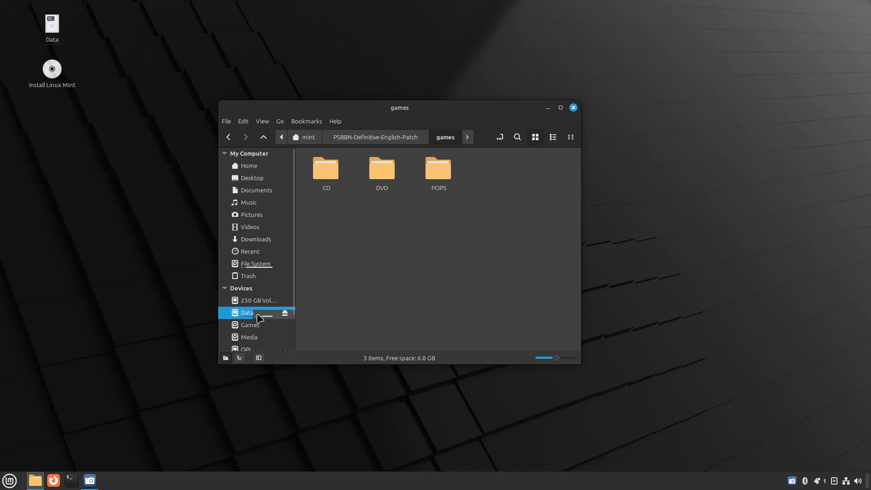
right_click(247, 312)
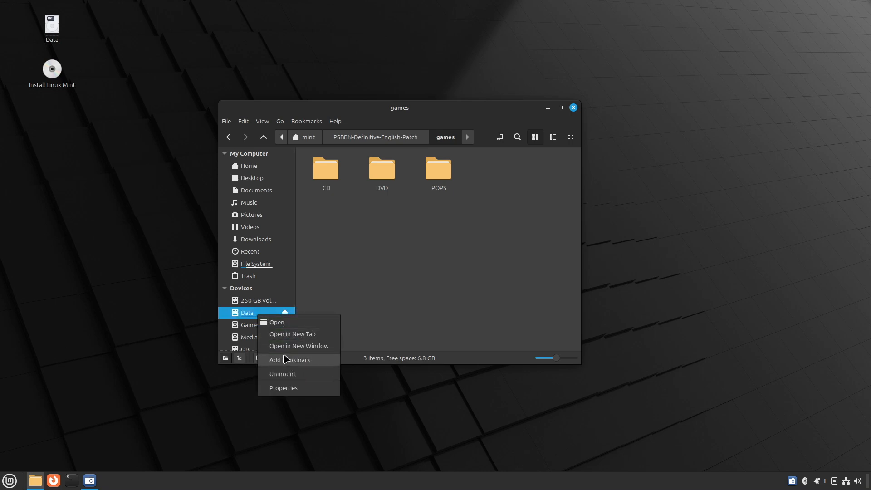
click(299, 346)
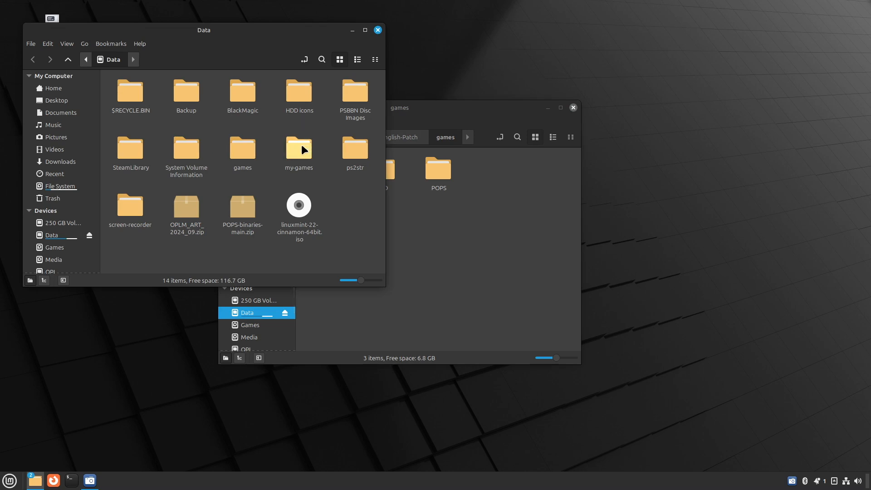
double_click(243, 148)
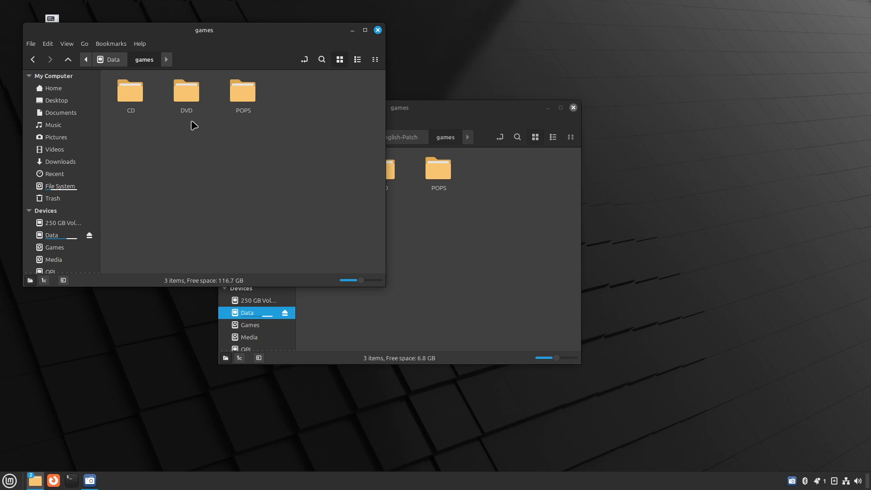
mouse_move(194, 95)
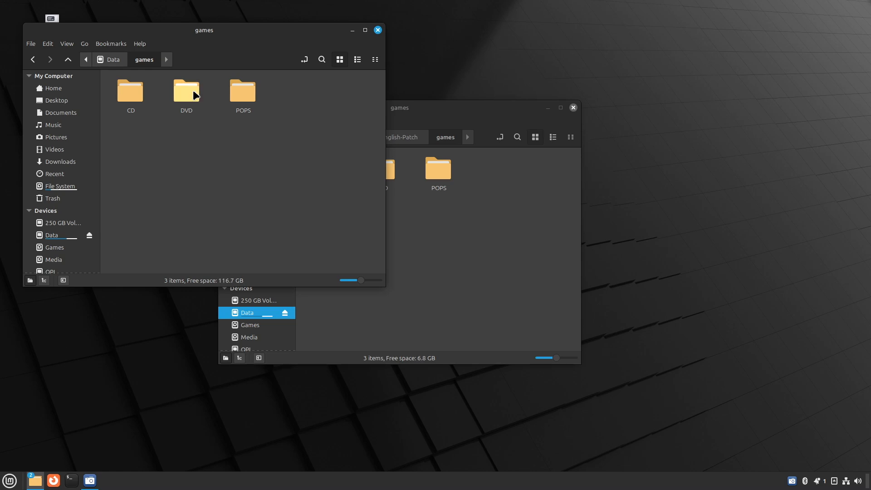
double_click(186, 91)
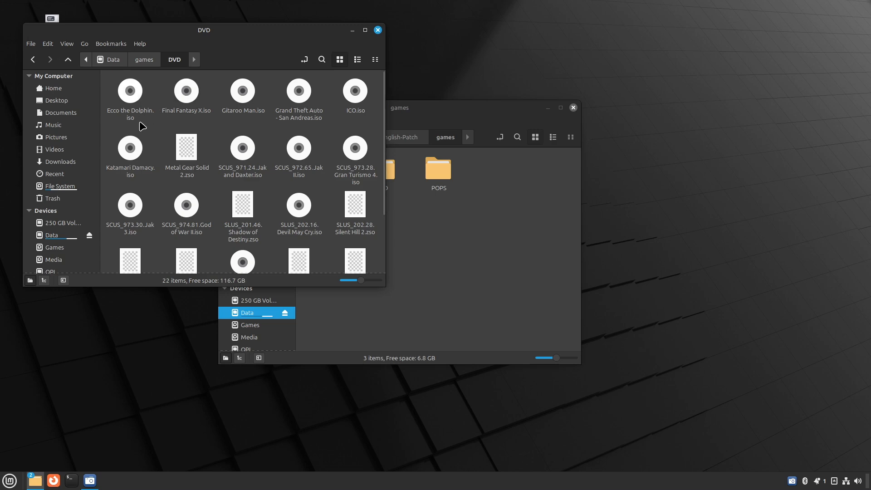
mouse_move(194, 134)
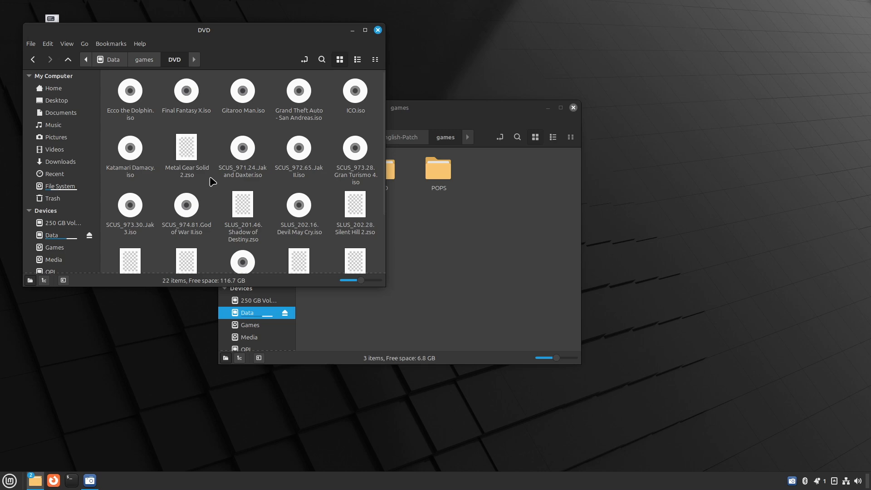
mouse_move(272, 136)
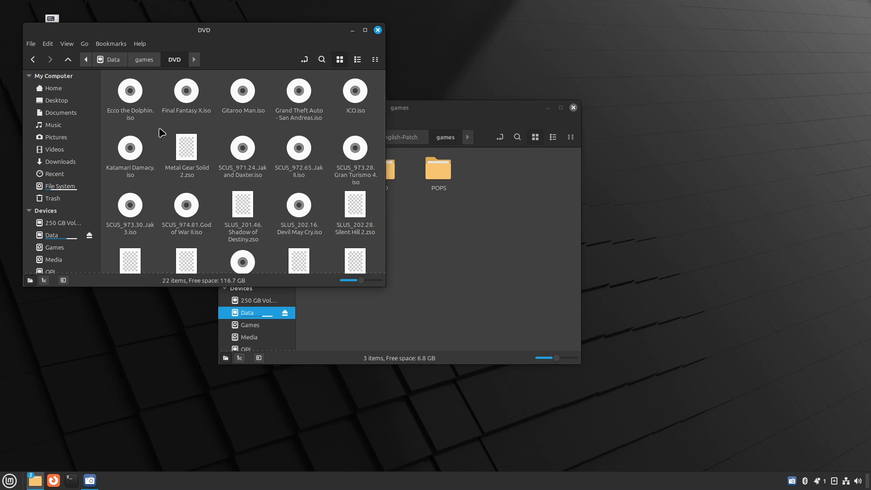
mouse_move(243, 115)
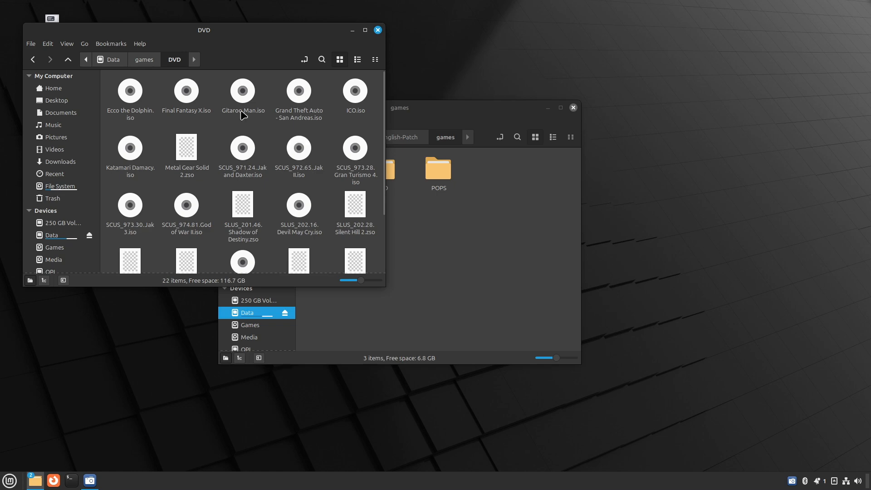
click(143, 60)
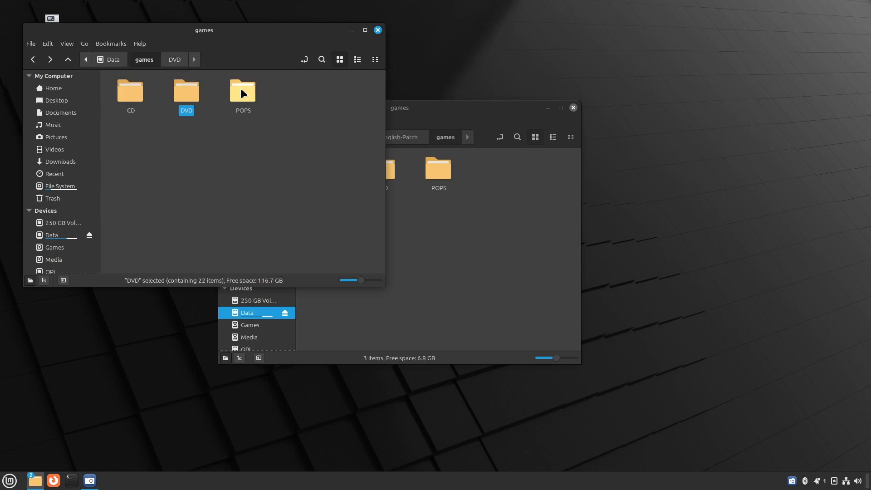
double_click(244, 91)
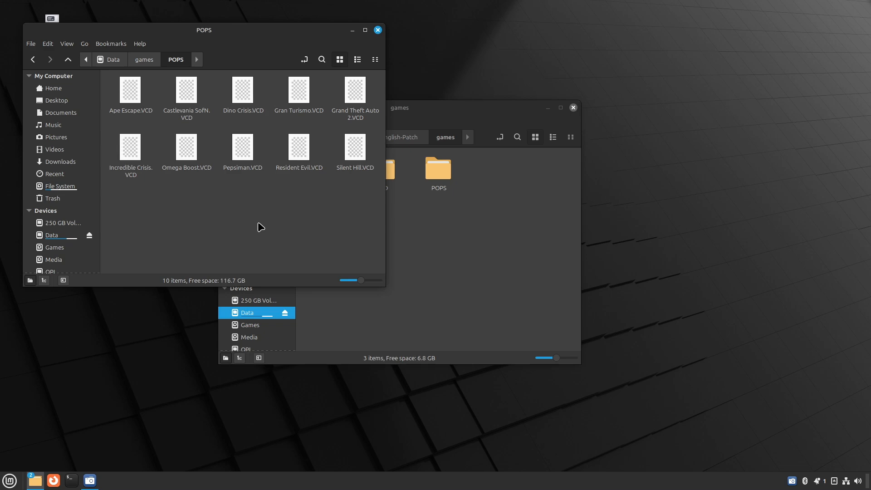
click(144, 60)
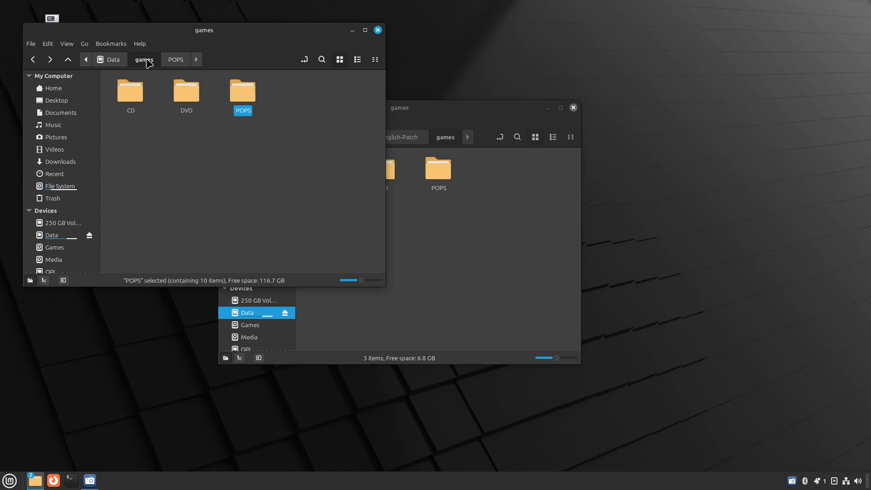
double_click(130, 90)
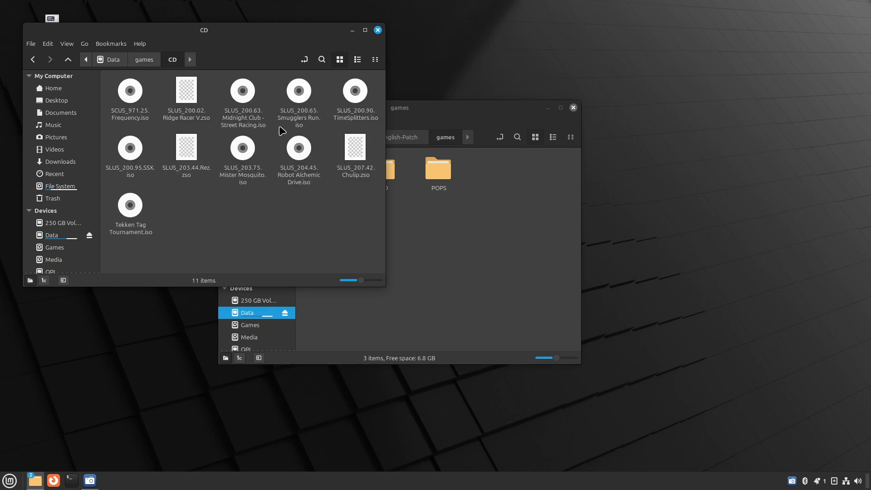
click(191, 59)
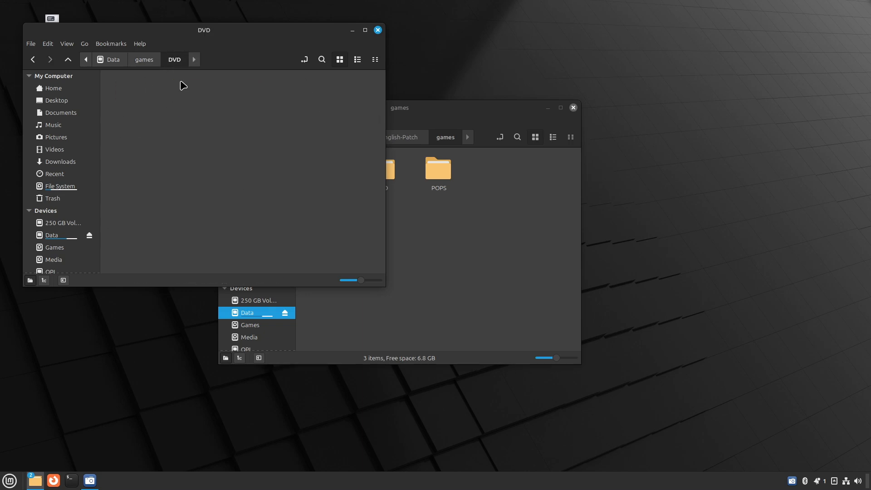
click(143, 60)
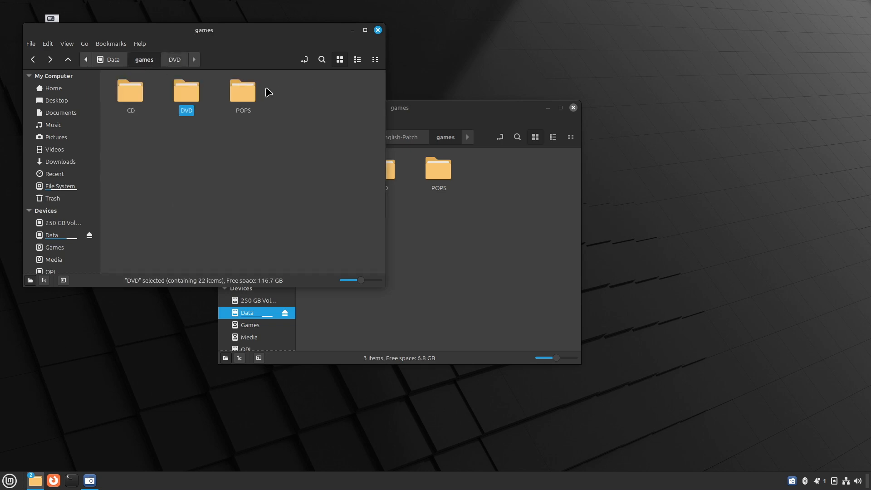
click(242, 91)
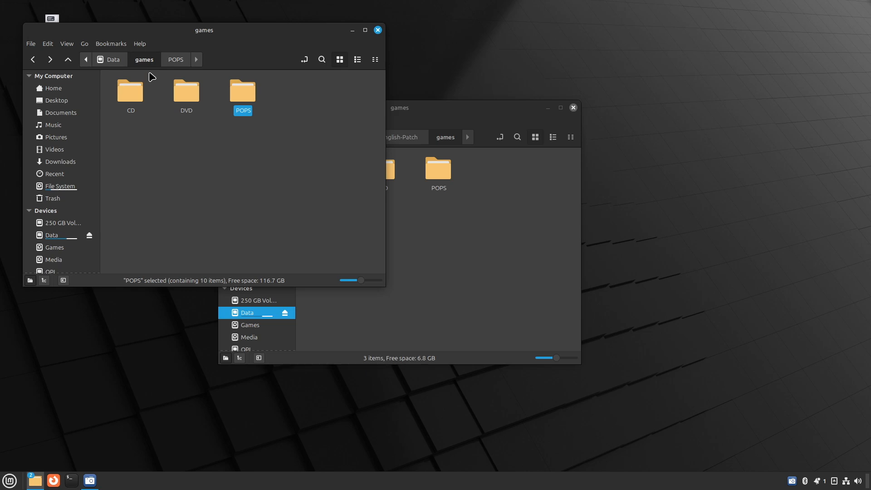
Copy the games folder path from the breadcrumb, then bring up 03-Game-Installer.sh in the patch folder.
right_click(144, 60)
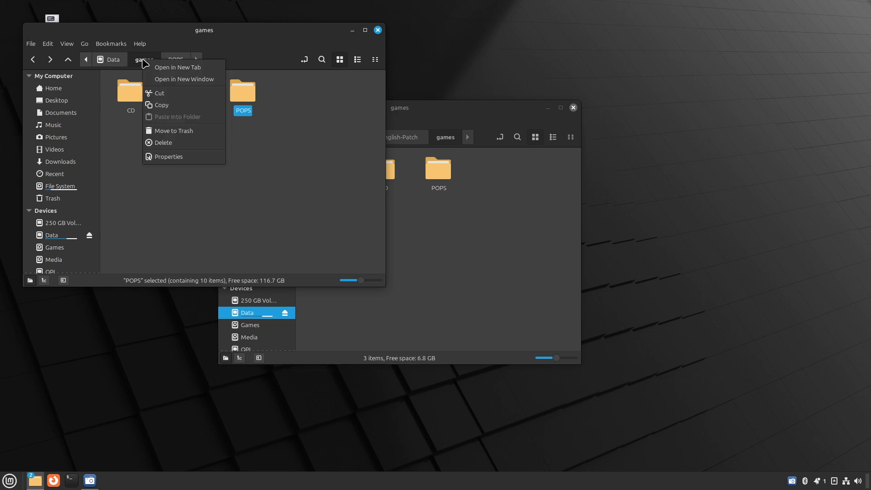
mouse_move(162, 105)
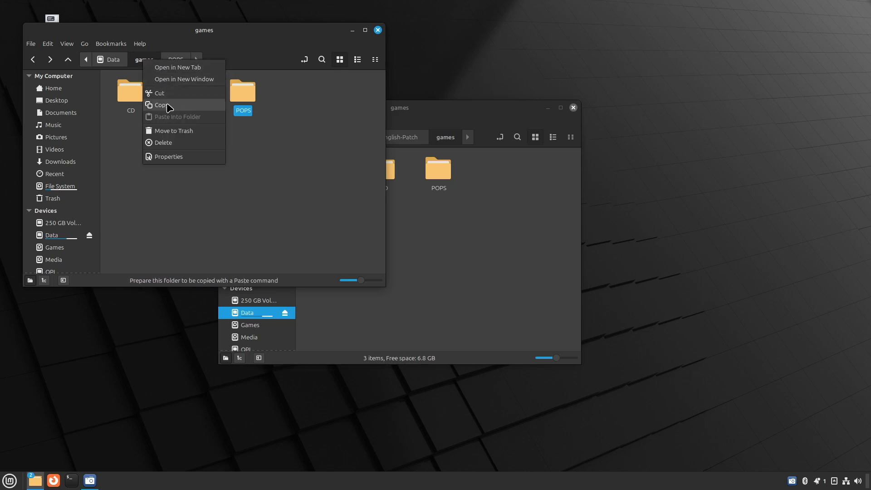
click(161, 105)
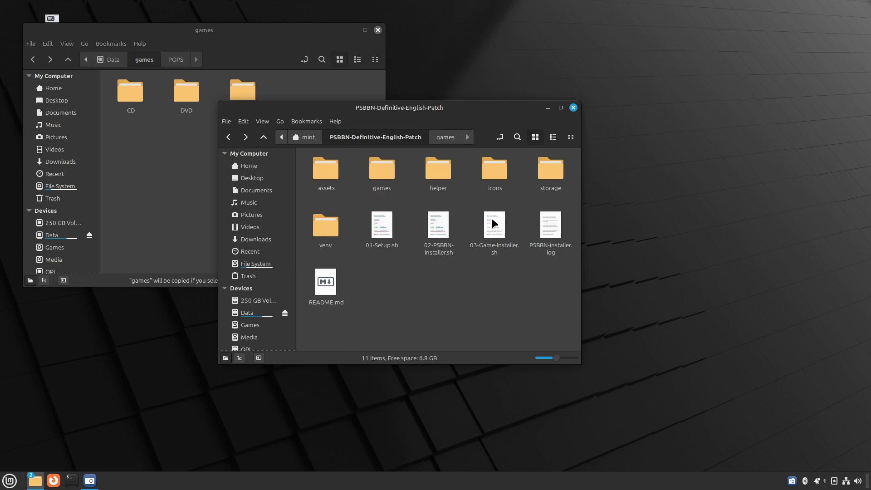
double_click(494, 224)
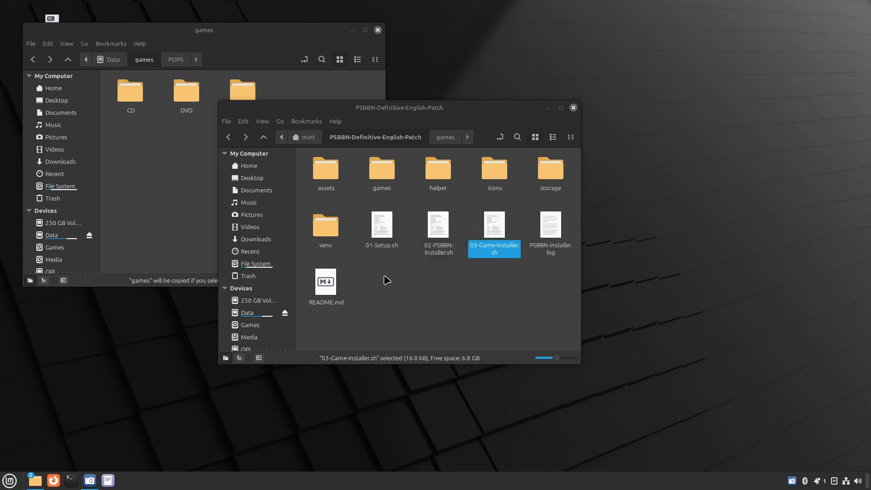
Set GAMES_PATH in 03-Game-Installer.sh to /media/mint/Data/games, save and close the script.
double_click(494, 225)
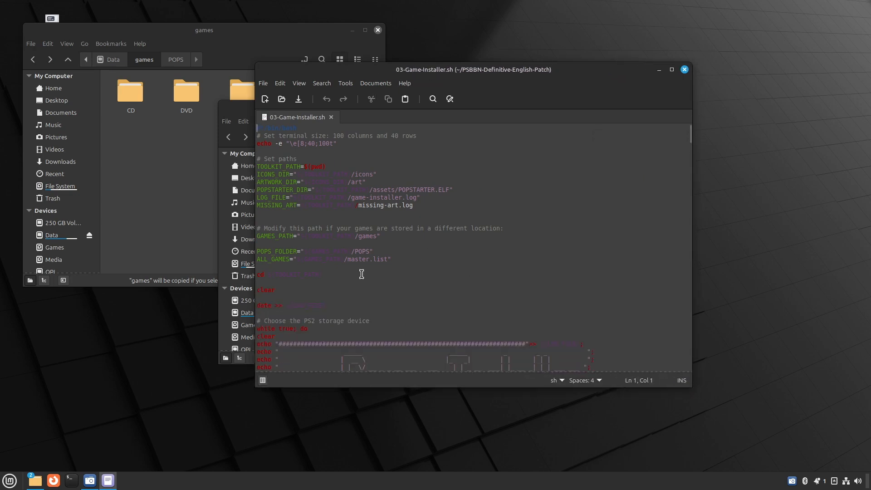
mouse_move(476, 231)
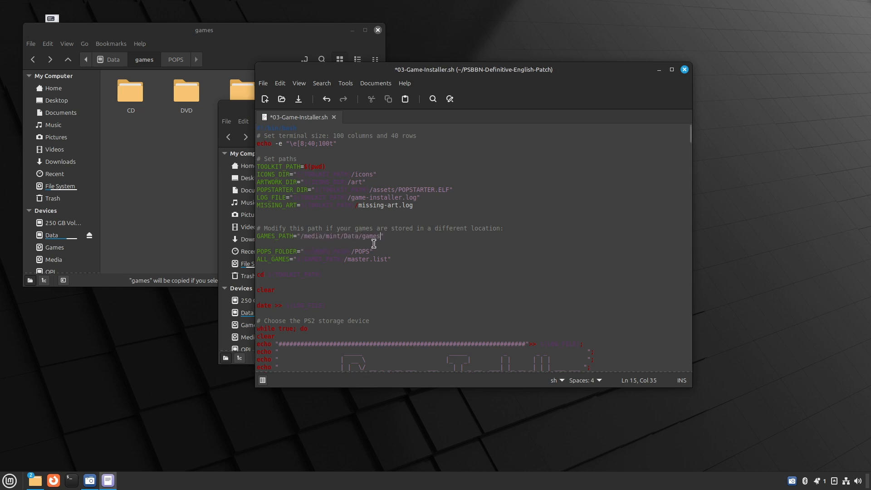
click(263, 83)
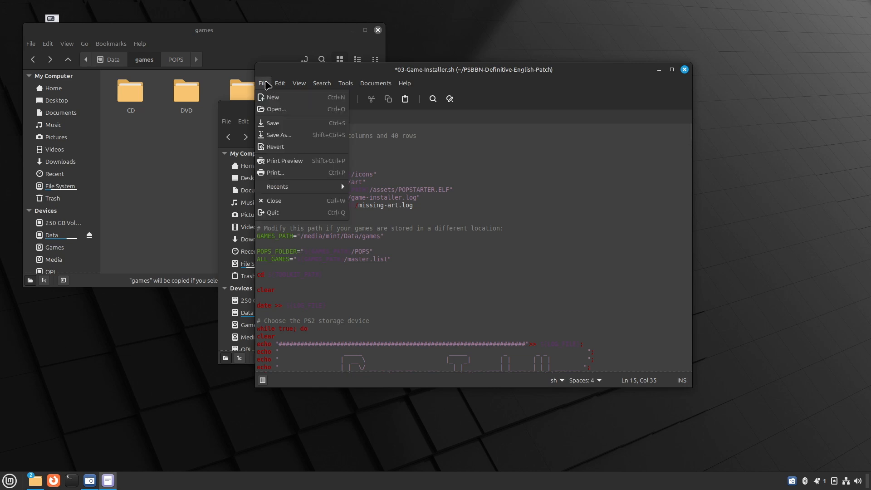
click(273, 122)
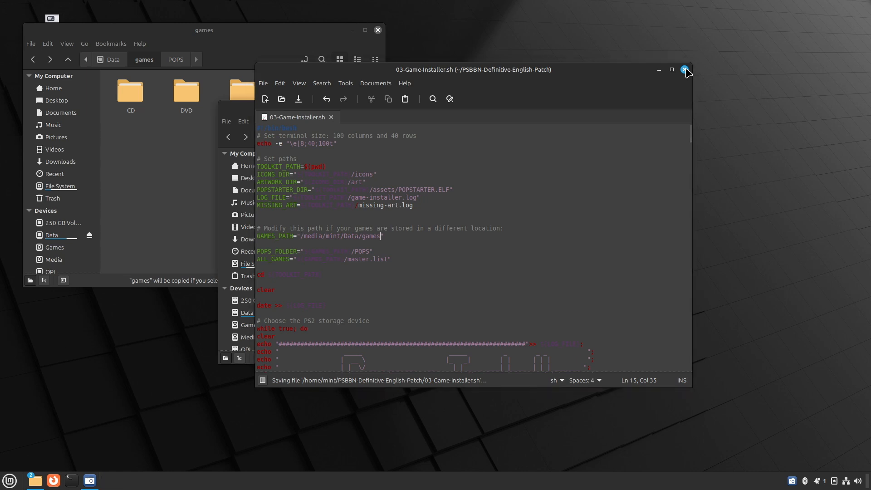
click(686, 70)
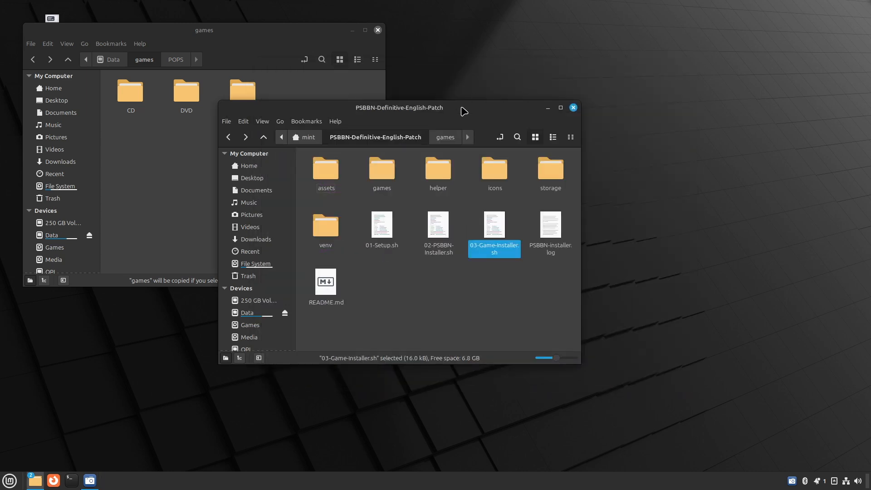
mouse_move(450, 279)
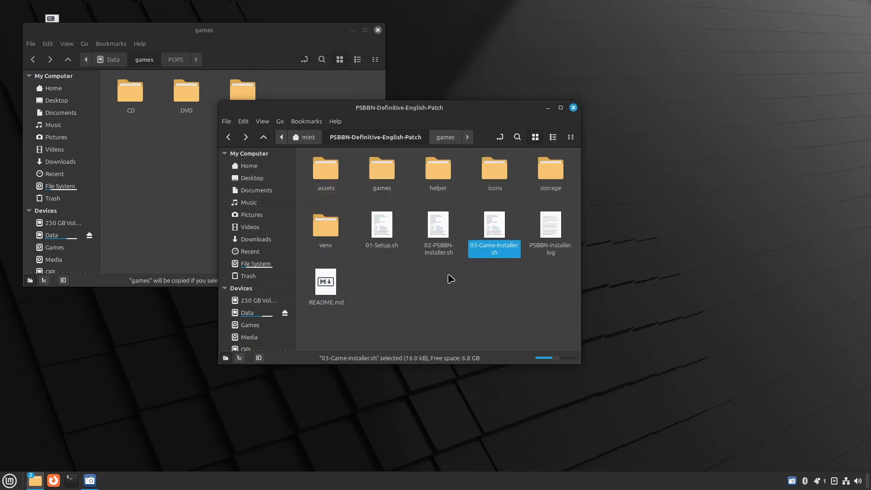
mouse_move(456, 290)
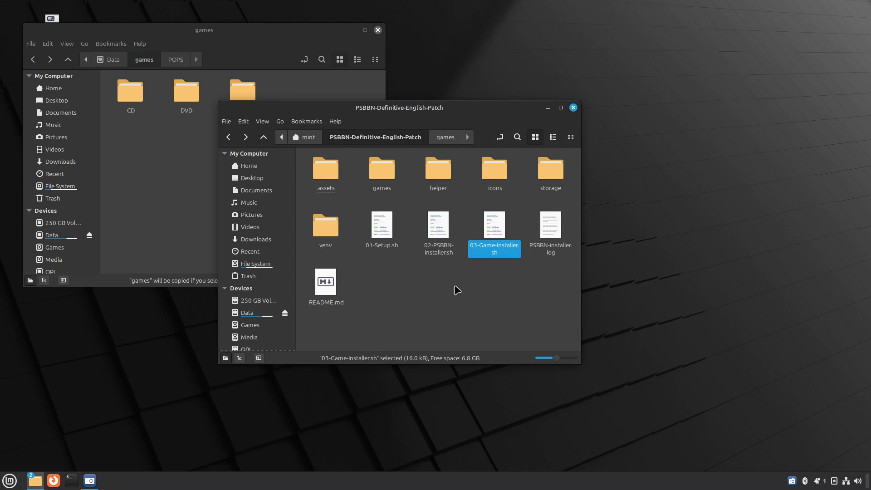
mouse_move(412, 249)
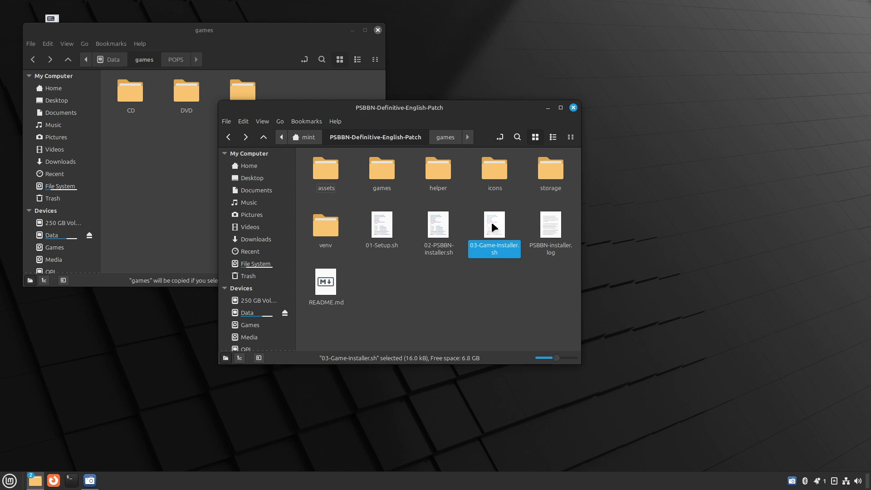
Run 03-Game-Installer.sh in a terminal so the Game Installer starts.
double_click(493, 225)
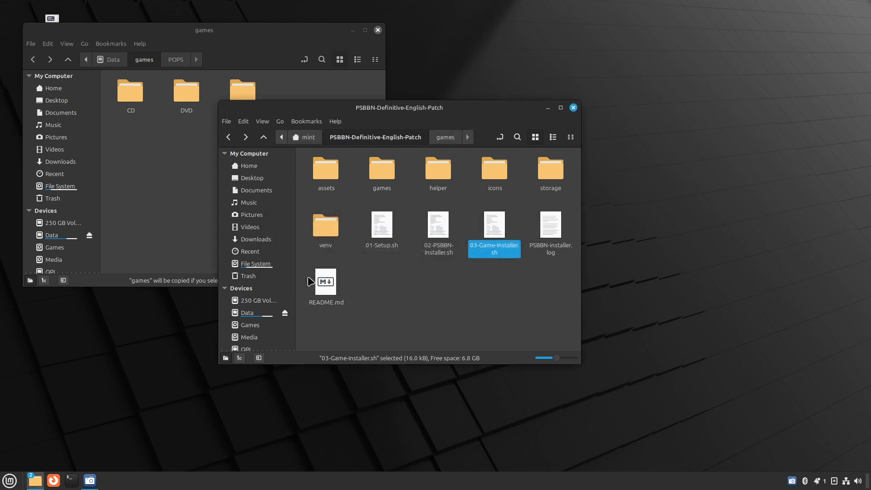
double_click(494, 247)
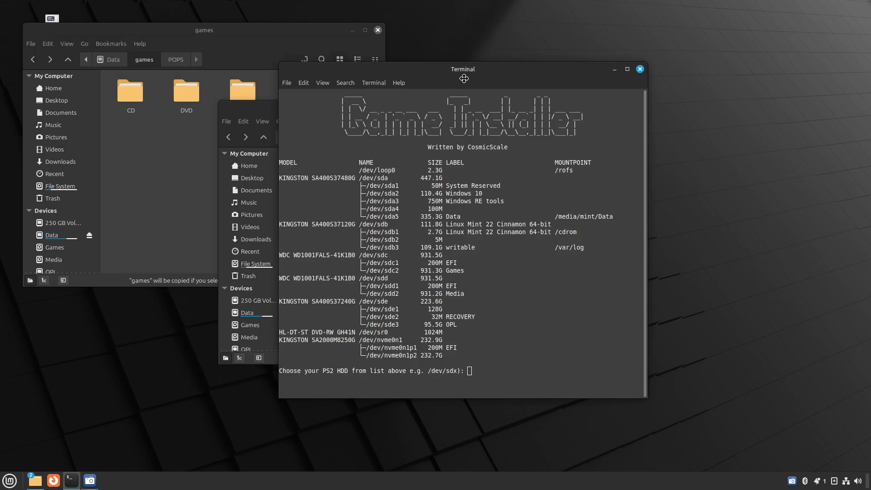
Enter the PS2 HDD device path so the installer builds its list of 43 games.
drag(462, 69, 414, 77)
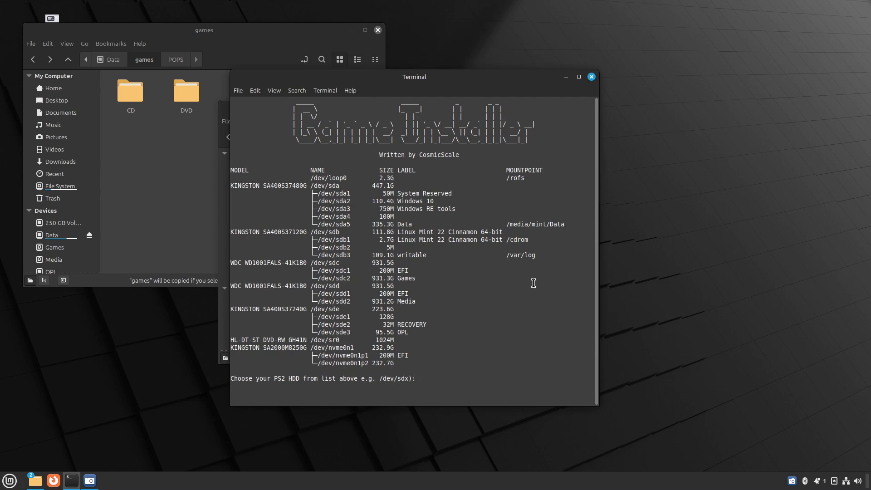
mouse_move(328, 316)
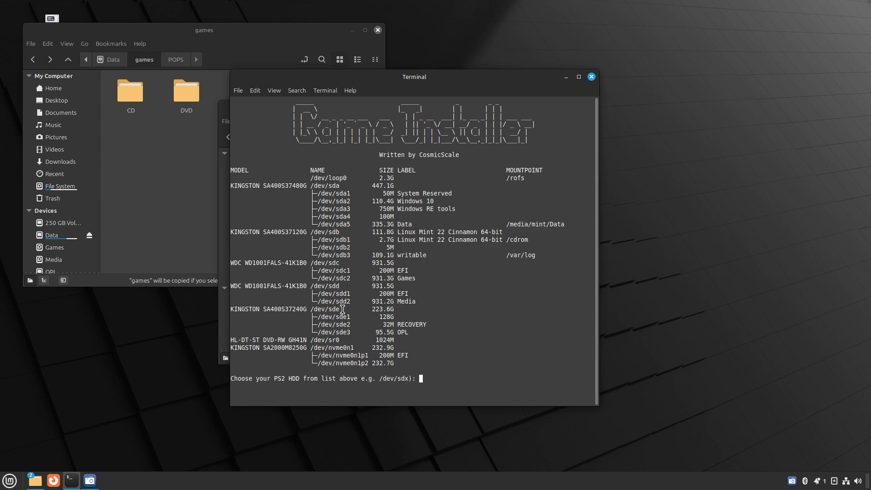
mouse_move(405, 316)
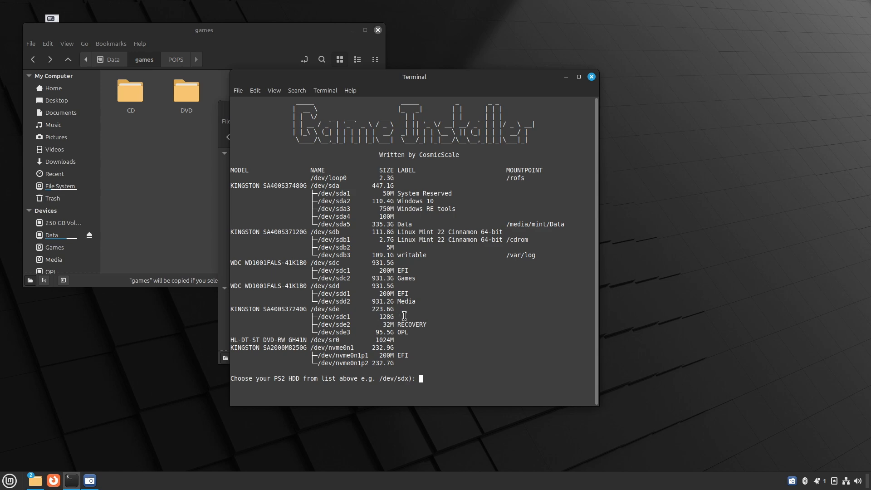
text(/de)
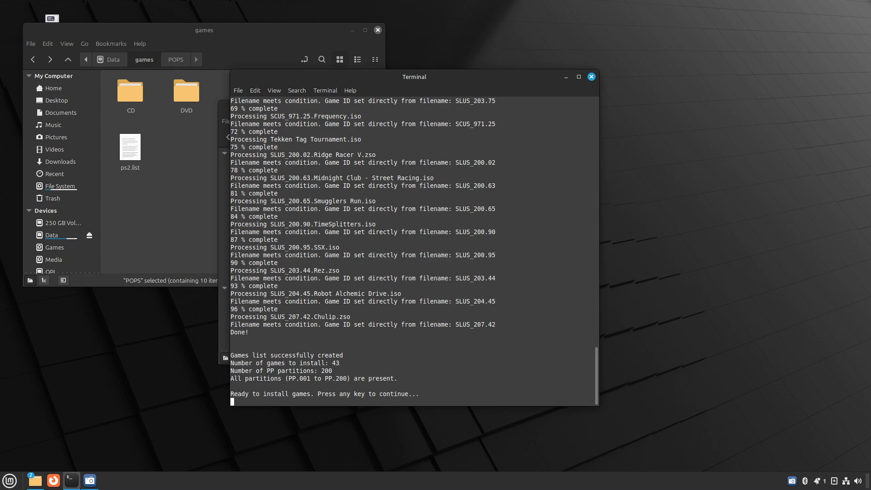
key(enter)
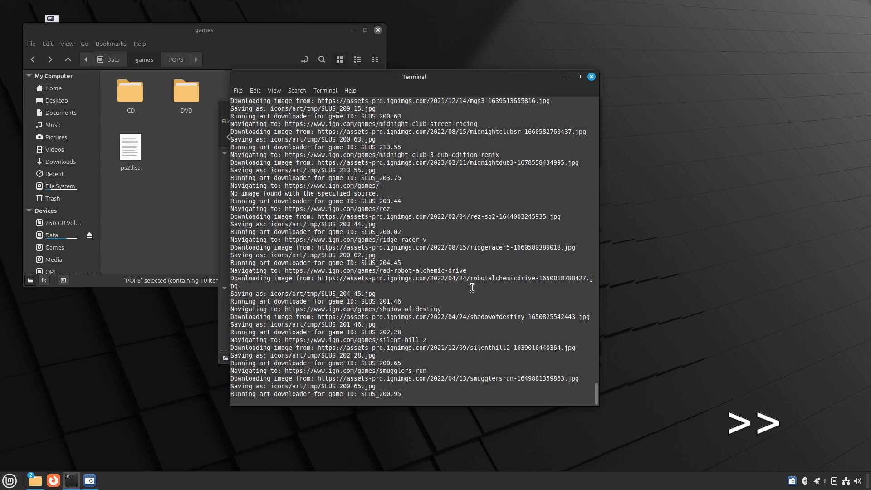
Follow the art downloader's output as it fetches cover images from IGN.
scroll(down, 3)
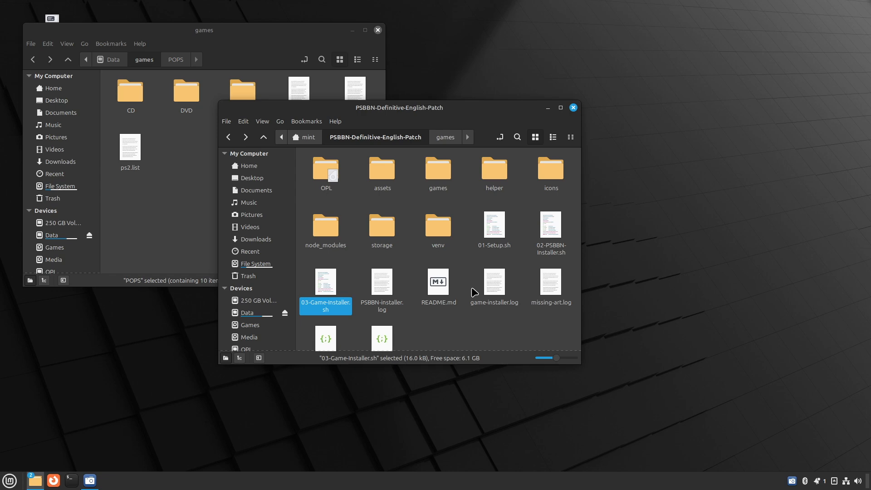
mouse_move(570, 232)
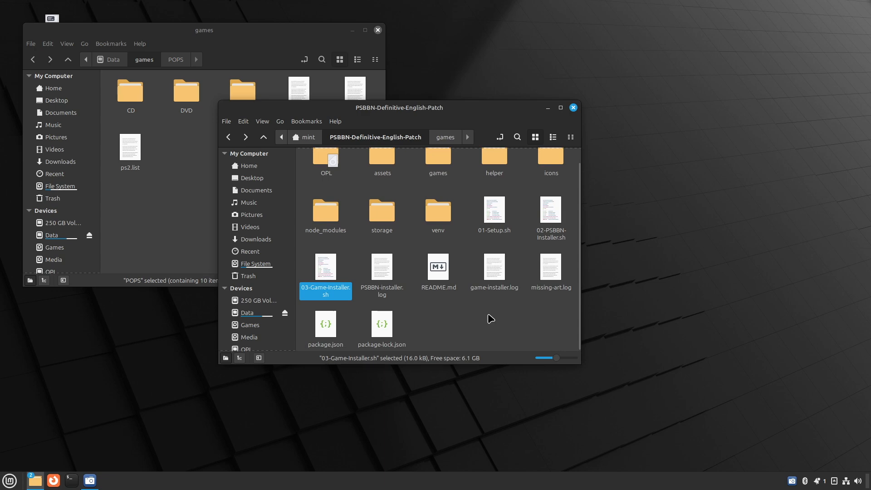
click(550, 267)
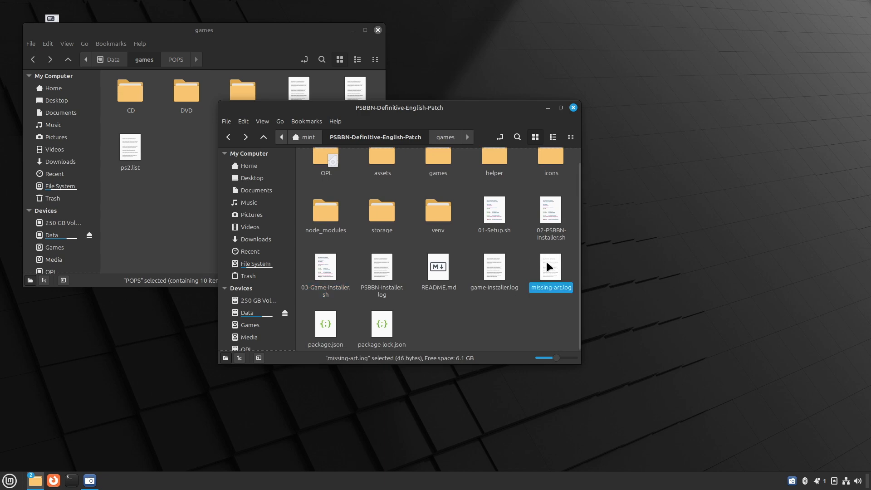
double_click(550, 266)
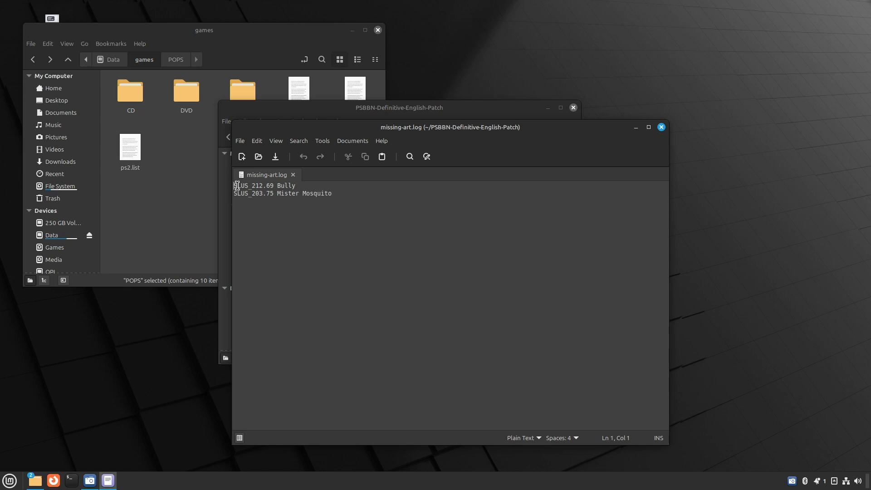
mouse_move(350, 195)
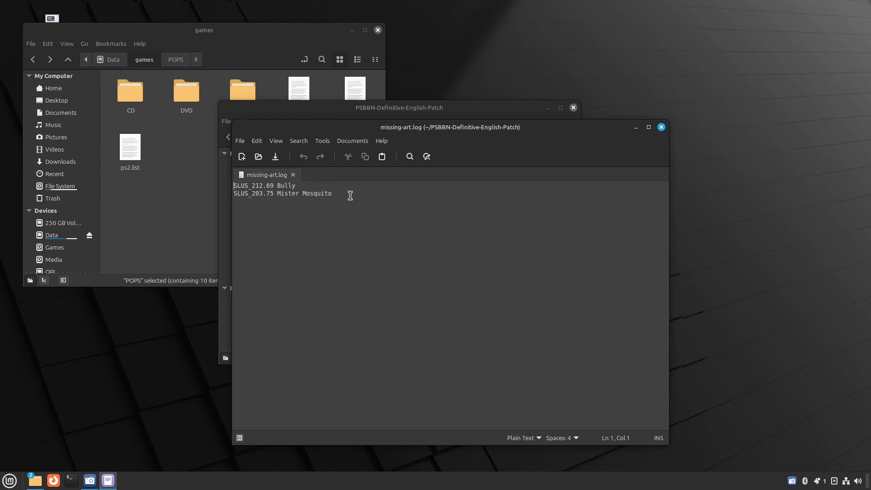
mouse_move(456, 132)
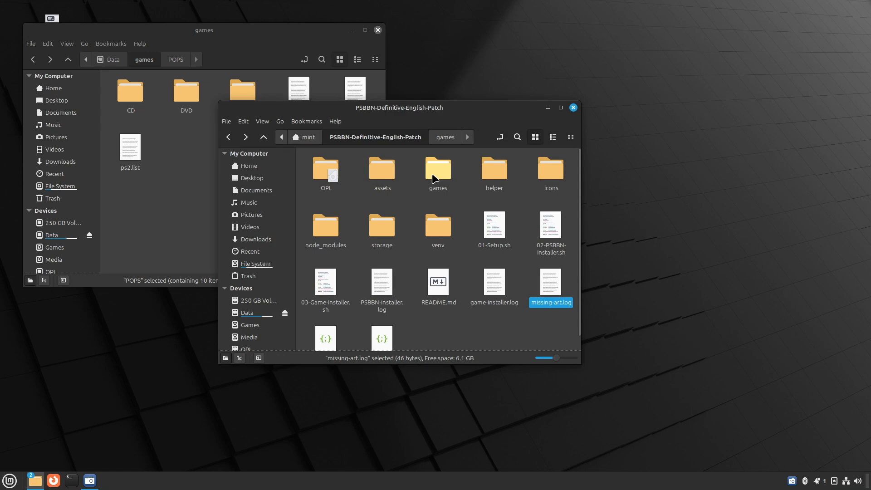
double_click(550, 169)
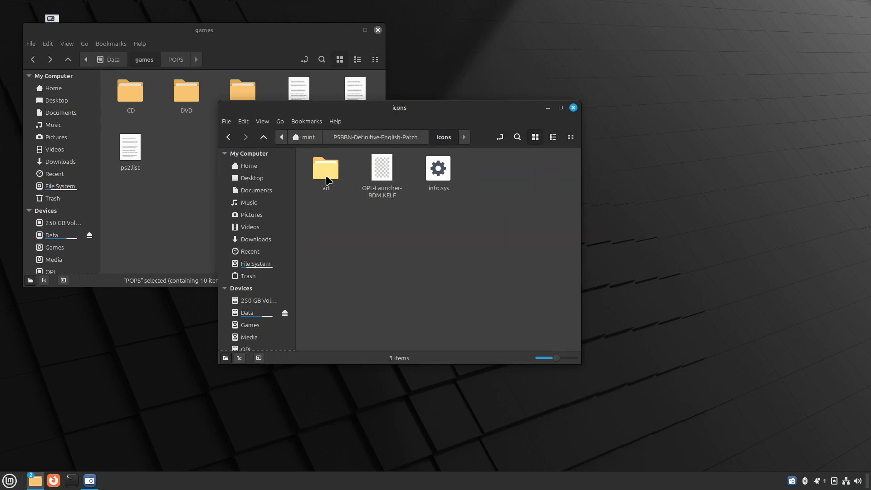
double_click(326, 168)
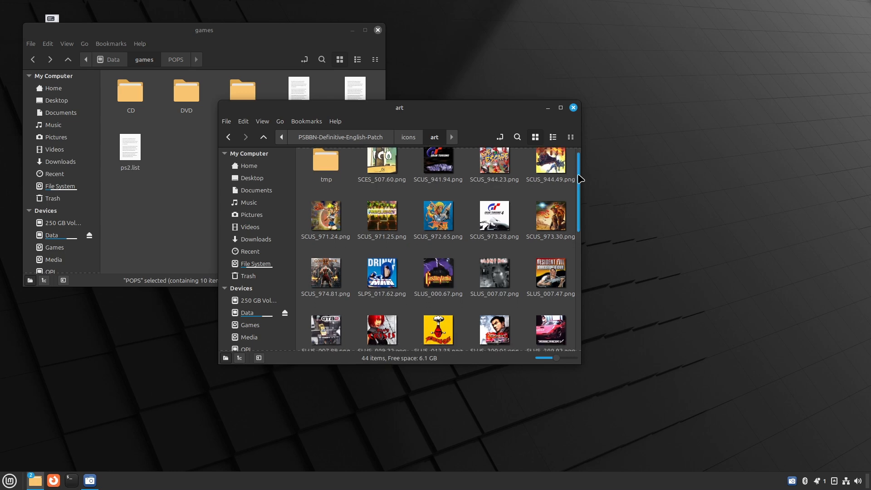
scroll(down, 3)
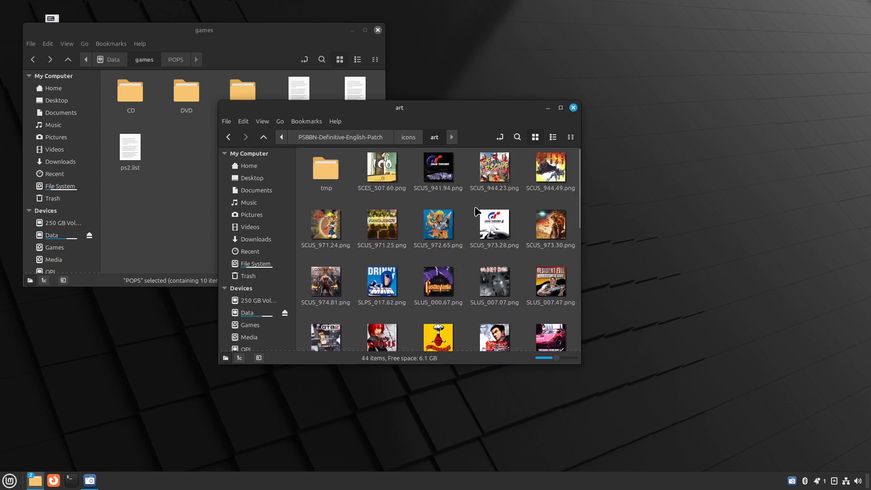
mouse_move(474, 208)
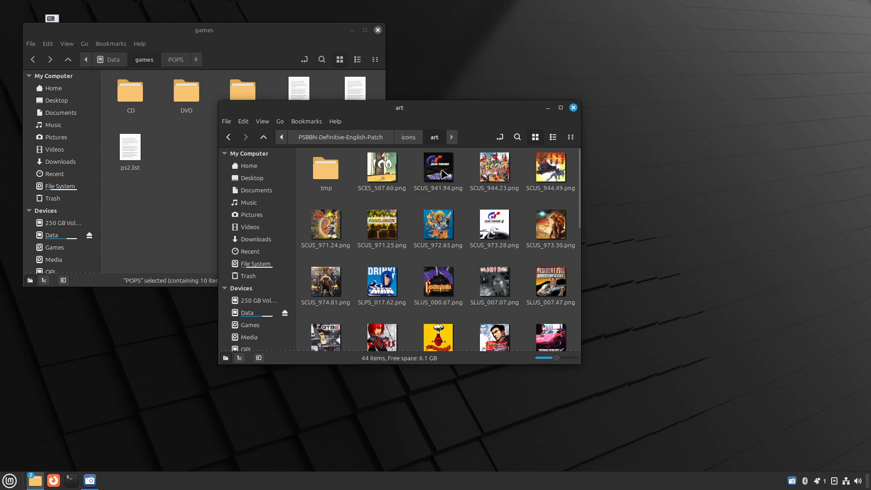
click(339, 137)
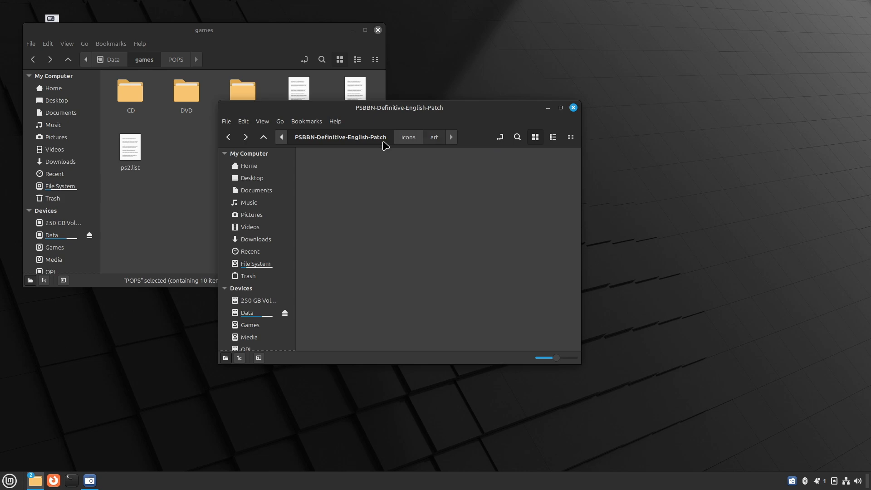
click(550, 165)
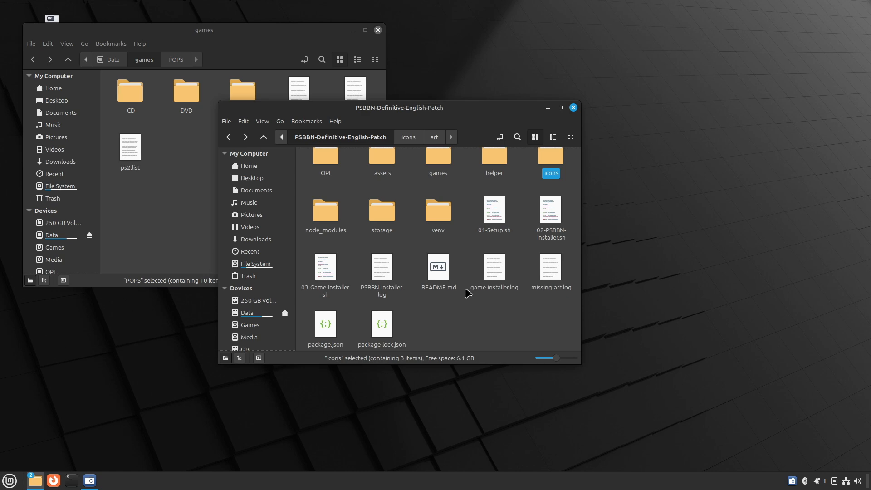
mouse_move(240, 50)
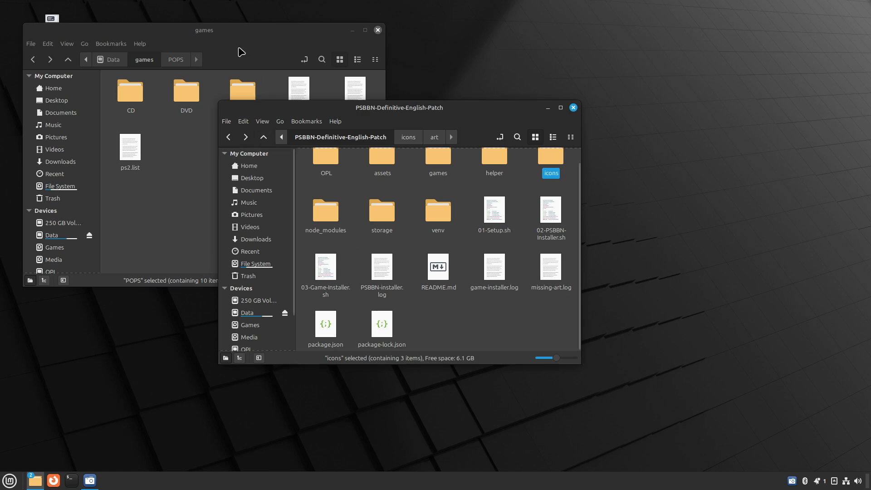
double_click(186, 92)
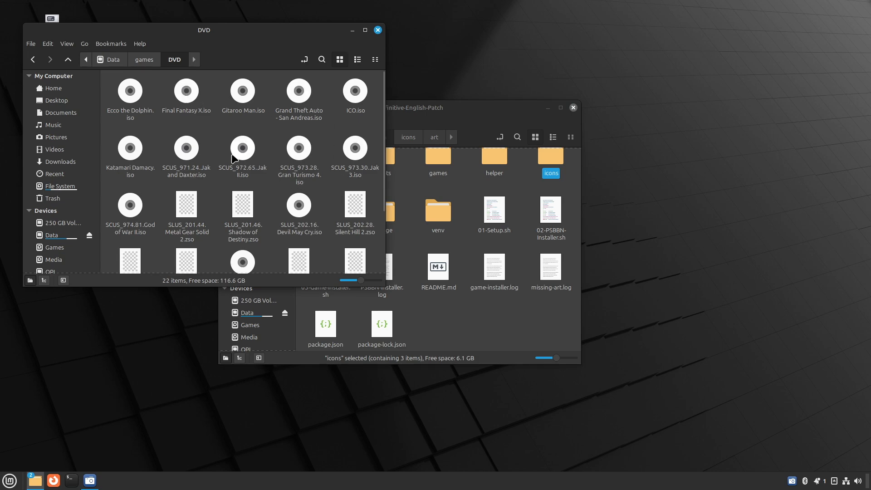
click(144, 59)
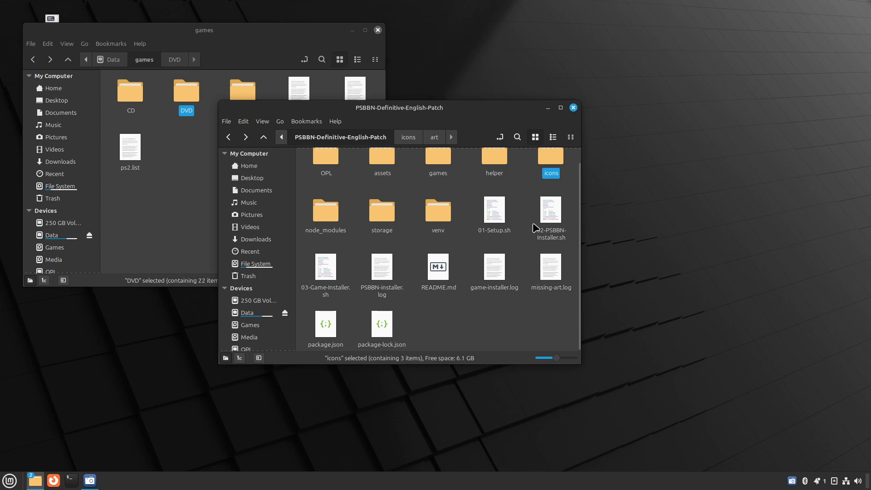
mouse_move(332, 269)
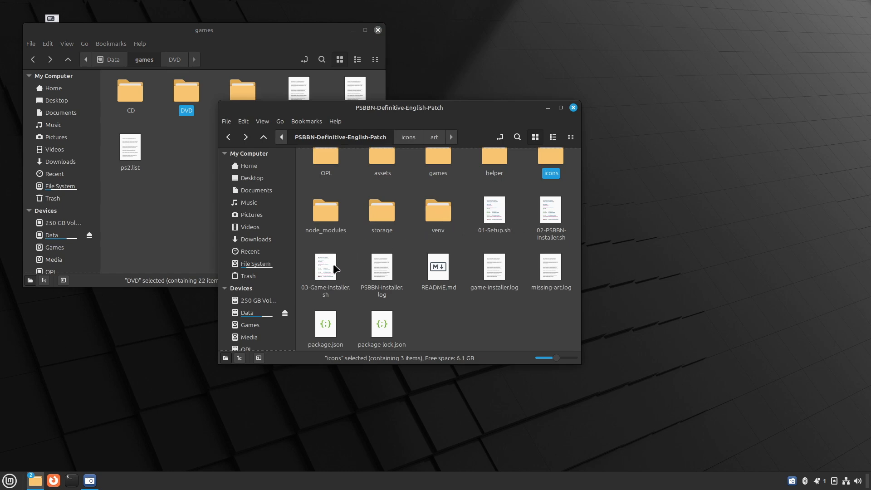
mouse_move(330, 276)
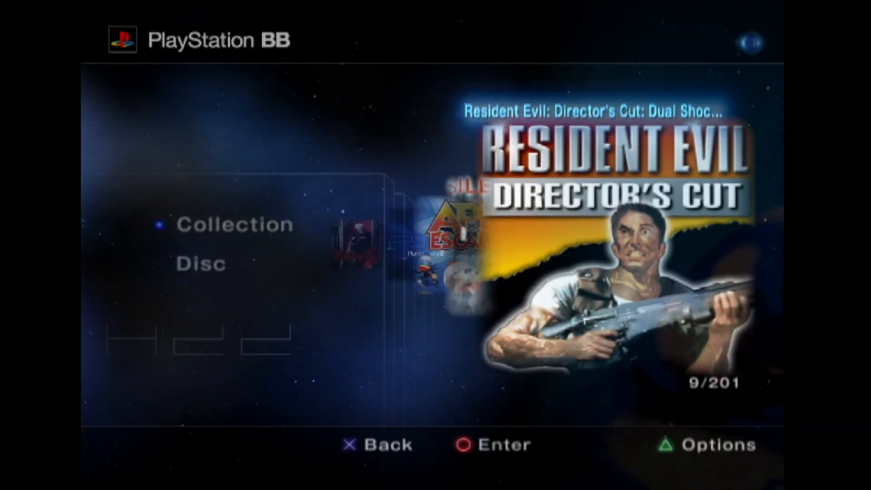
Scroll the Collection from Resident Evil Director's Cut toward Final Fantasy X, viewing cover art.
scroll(right, 3)
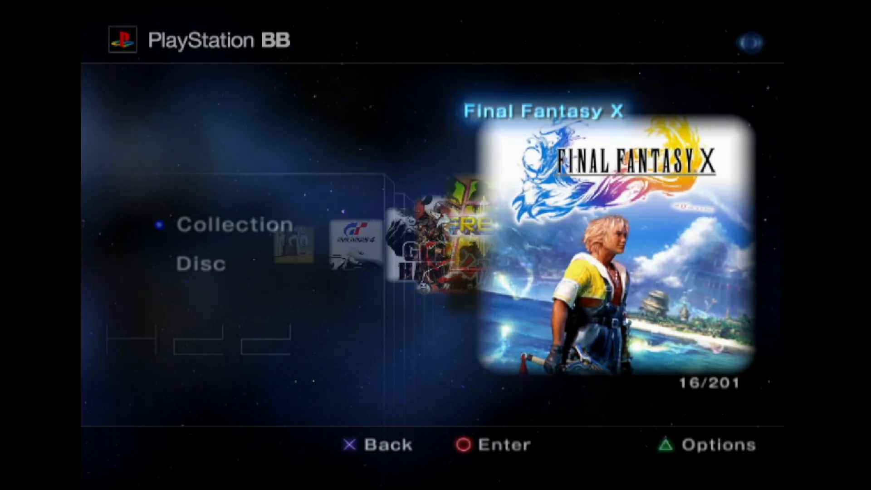
scroll(right, 3)
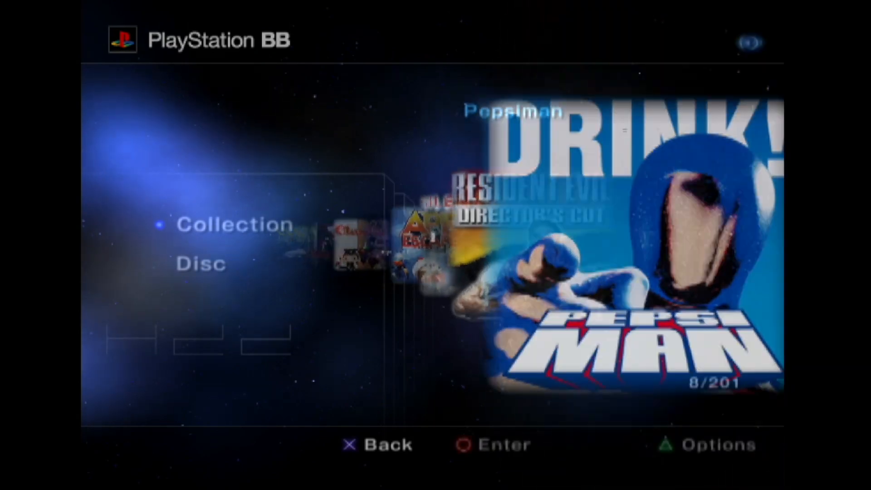
Scroll on from Gitaroo Man past Katamari Damacy to Midnight Club 3: DUB Edition Remix.
scroll(right, 3)
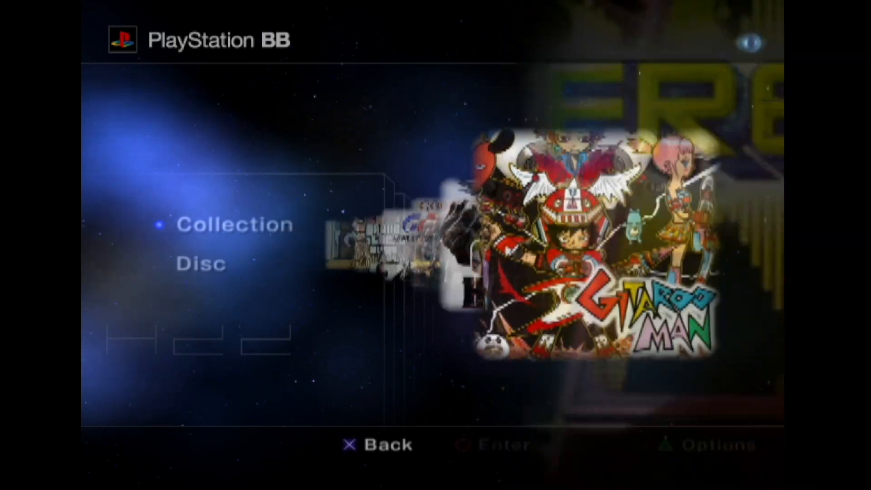
scroll(right, 3)
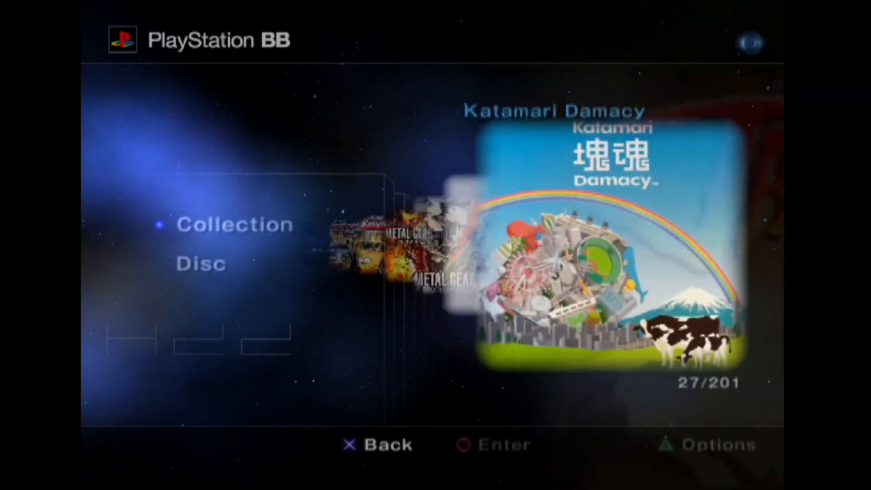
scroll(right, 3)
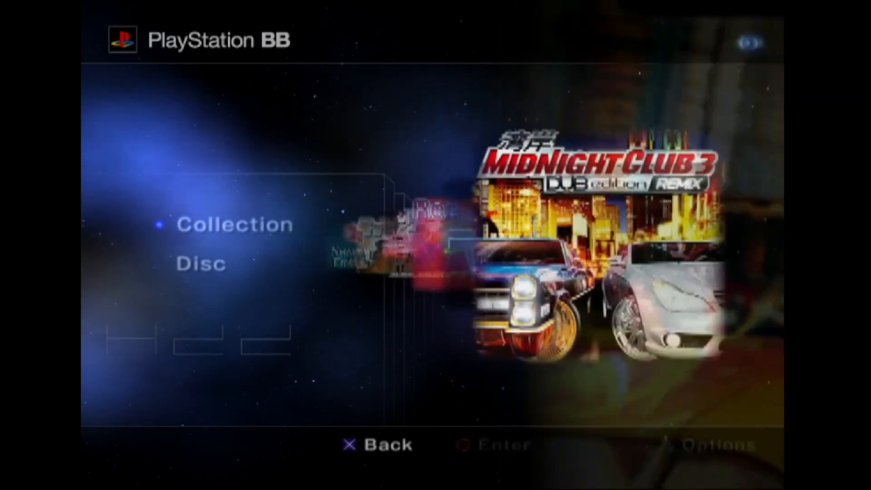